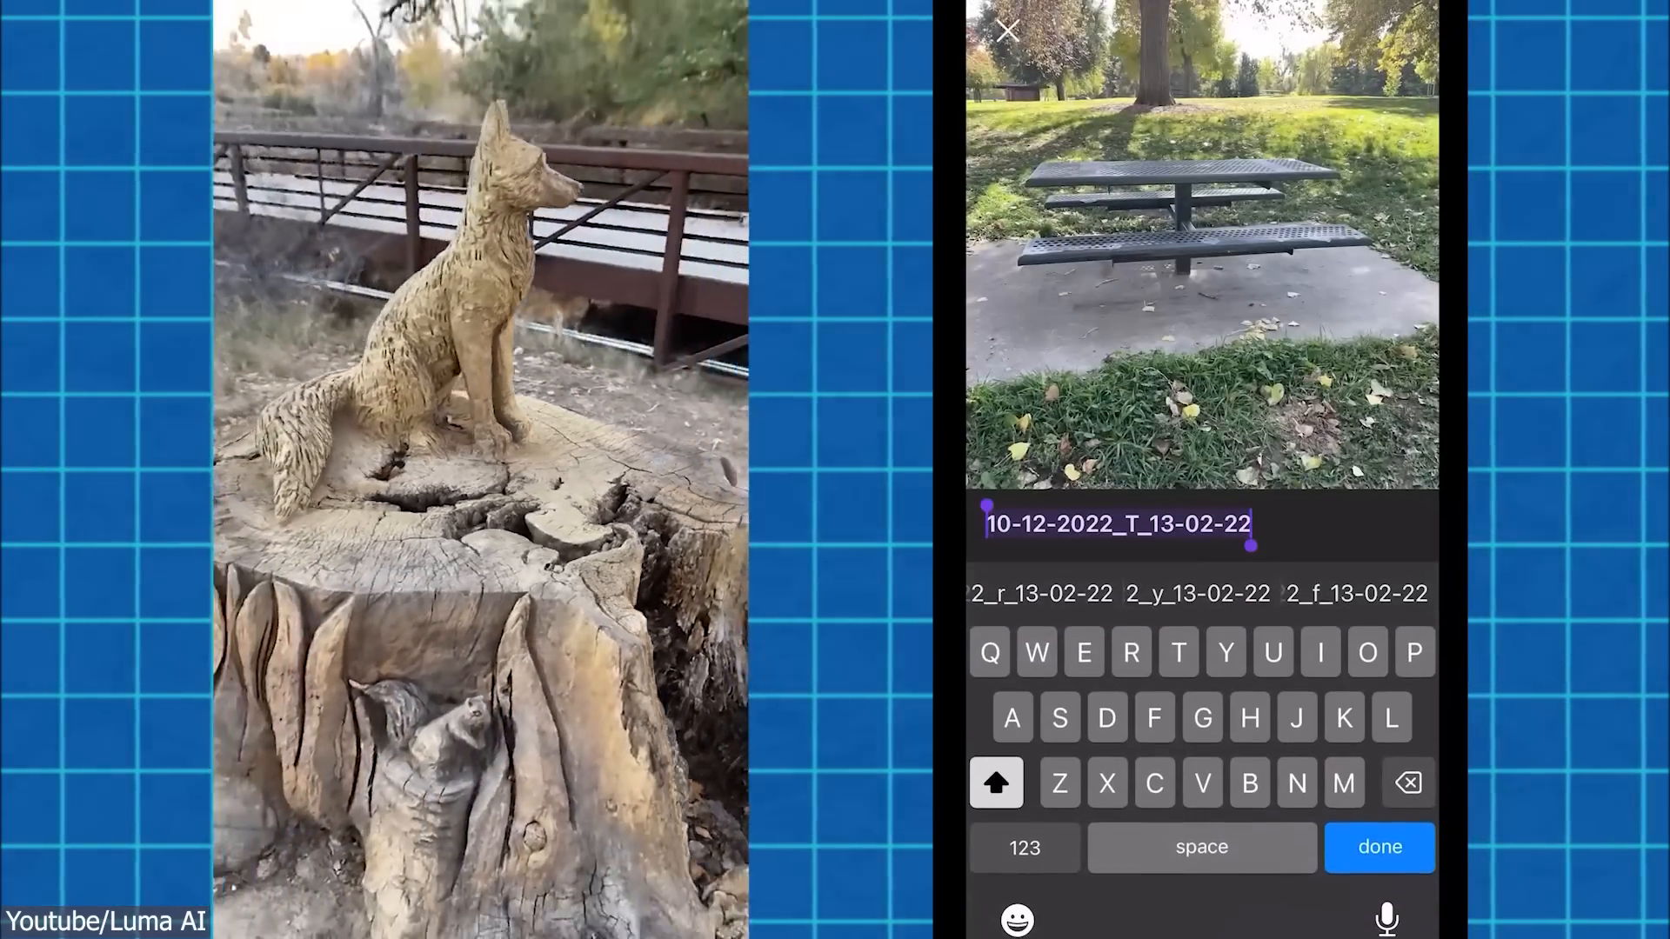
# Confirm the new name for the picnic-table capture.
pyautogui.click(1378, 847)
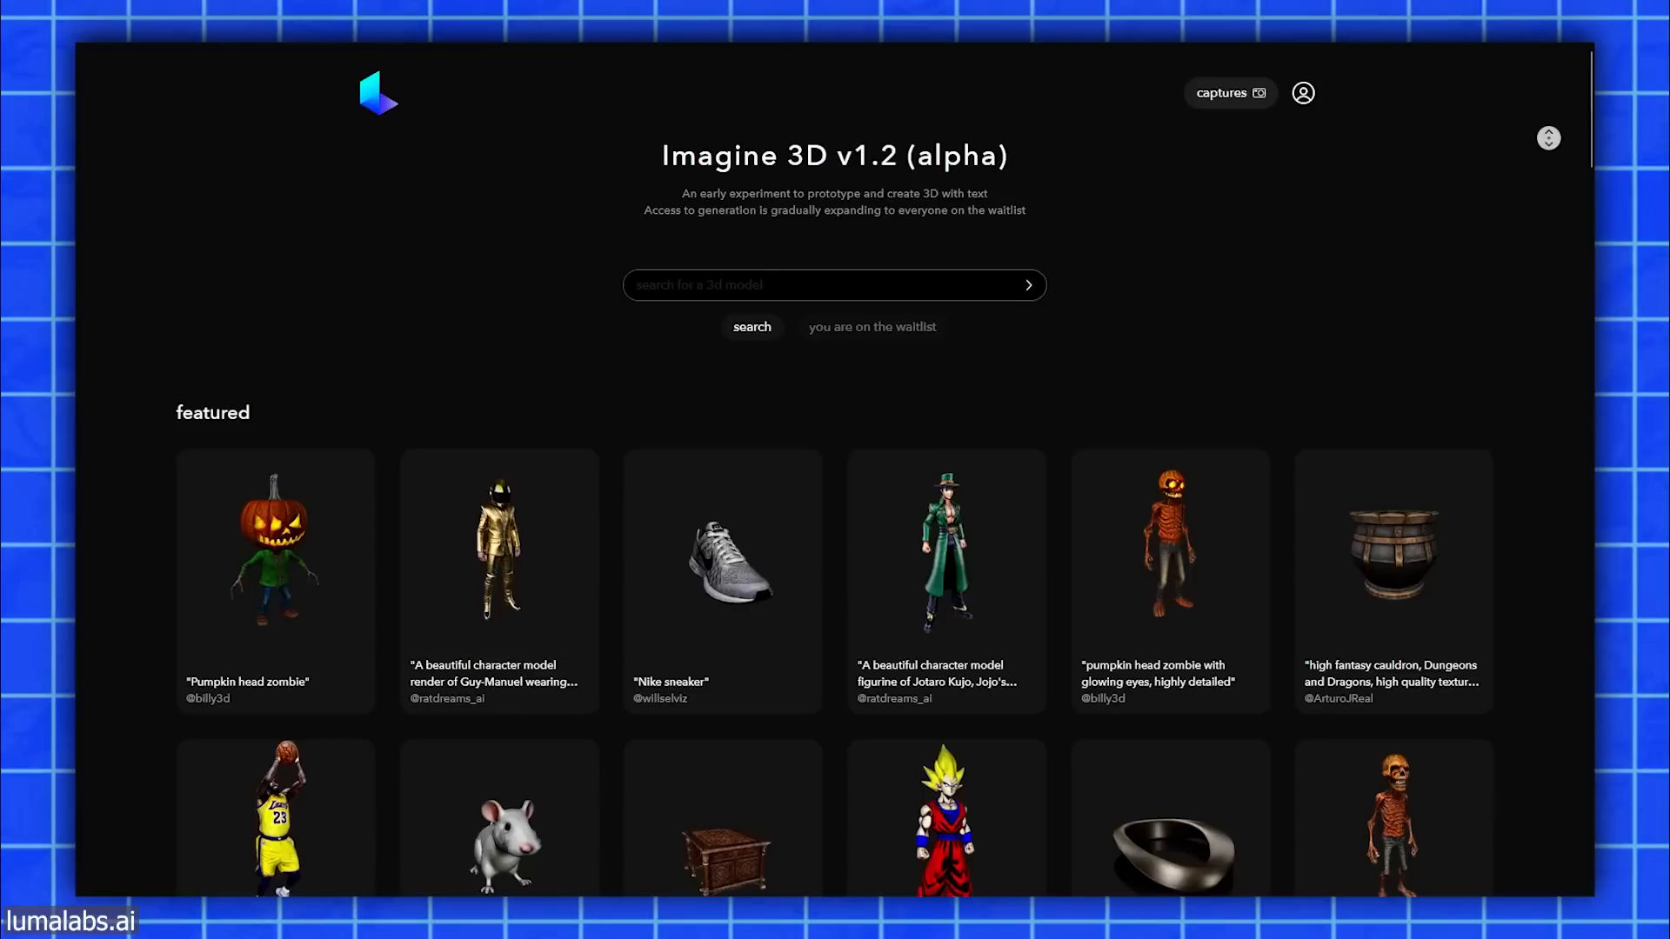
# Scroll the Imagine 3D gallery to the Möbius strip and treasure chest models.
pyautogui.scroll(-3)
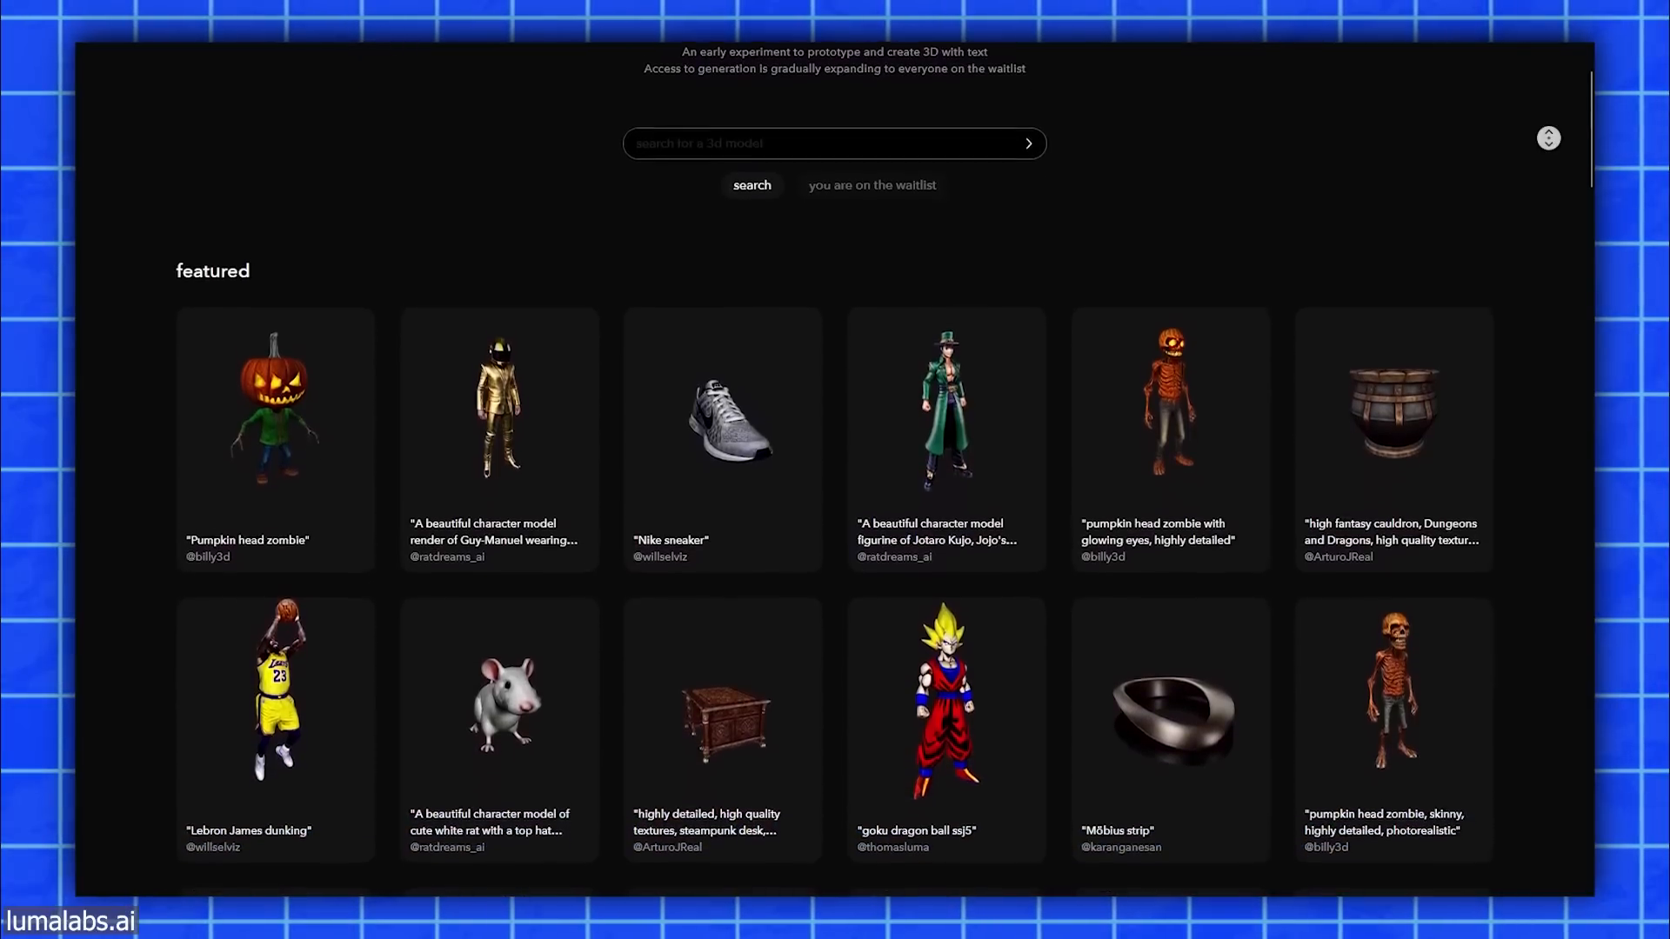
pyautogui.scroll(-3)
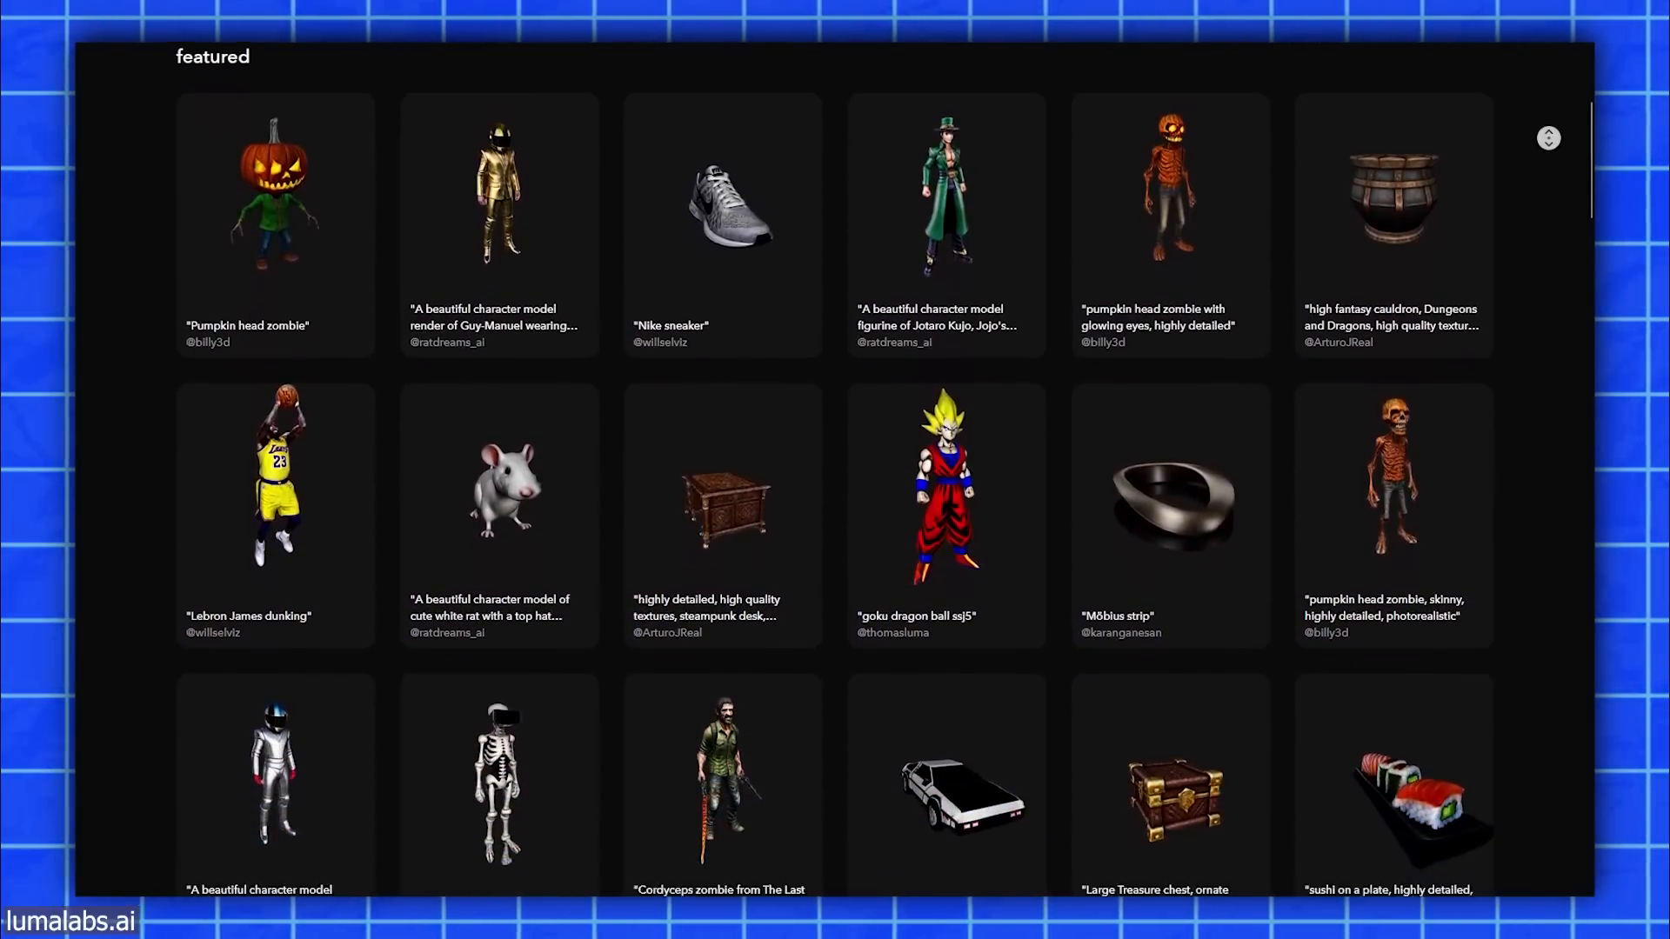
pyautogui.scroll(-3)
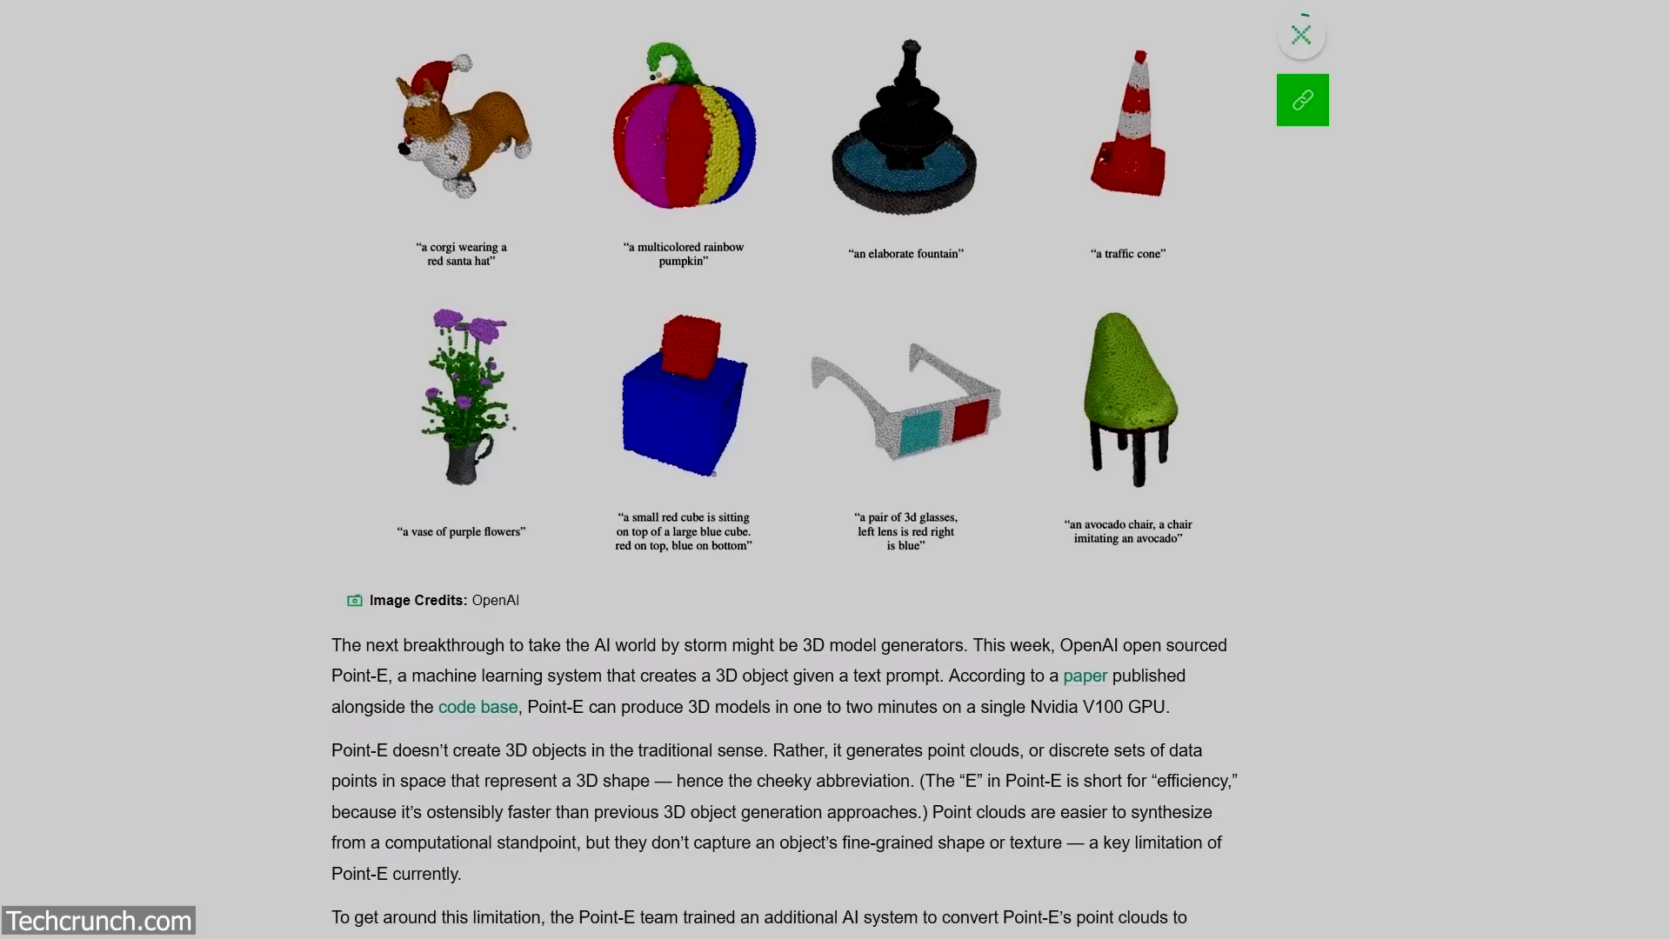
# Follow the article's 'code base' link to the openai/point-e GitHub repository.
pyautogui.scroll(-3)
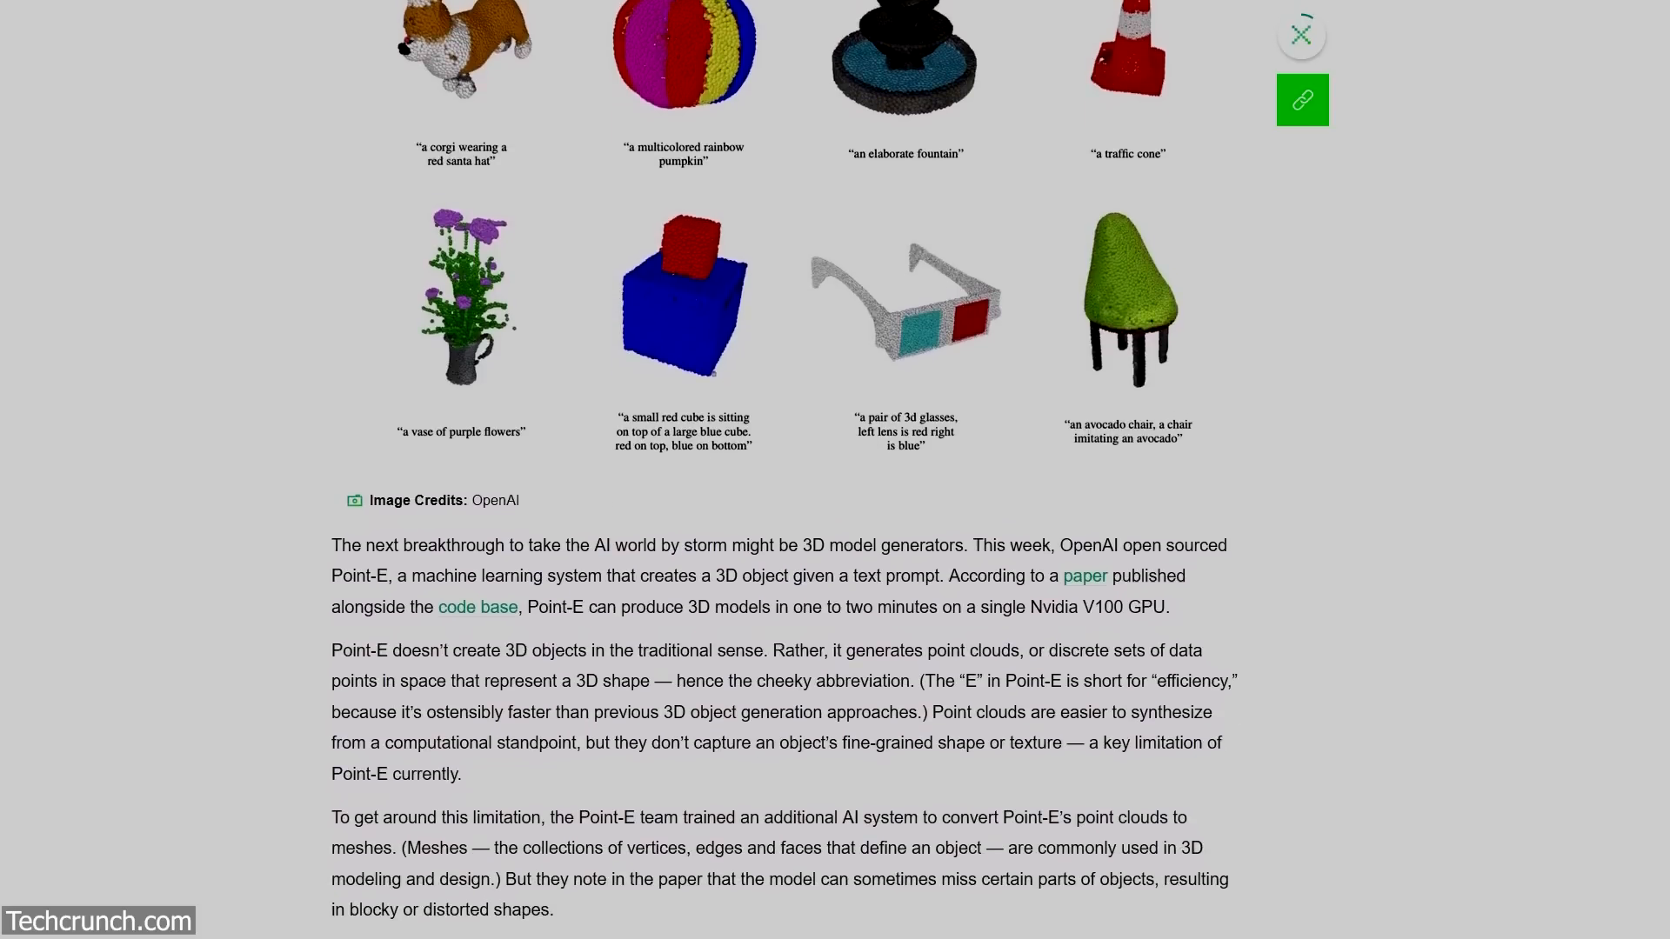
pyautogui.scroll(-3)
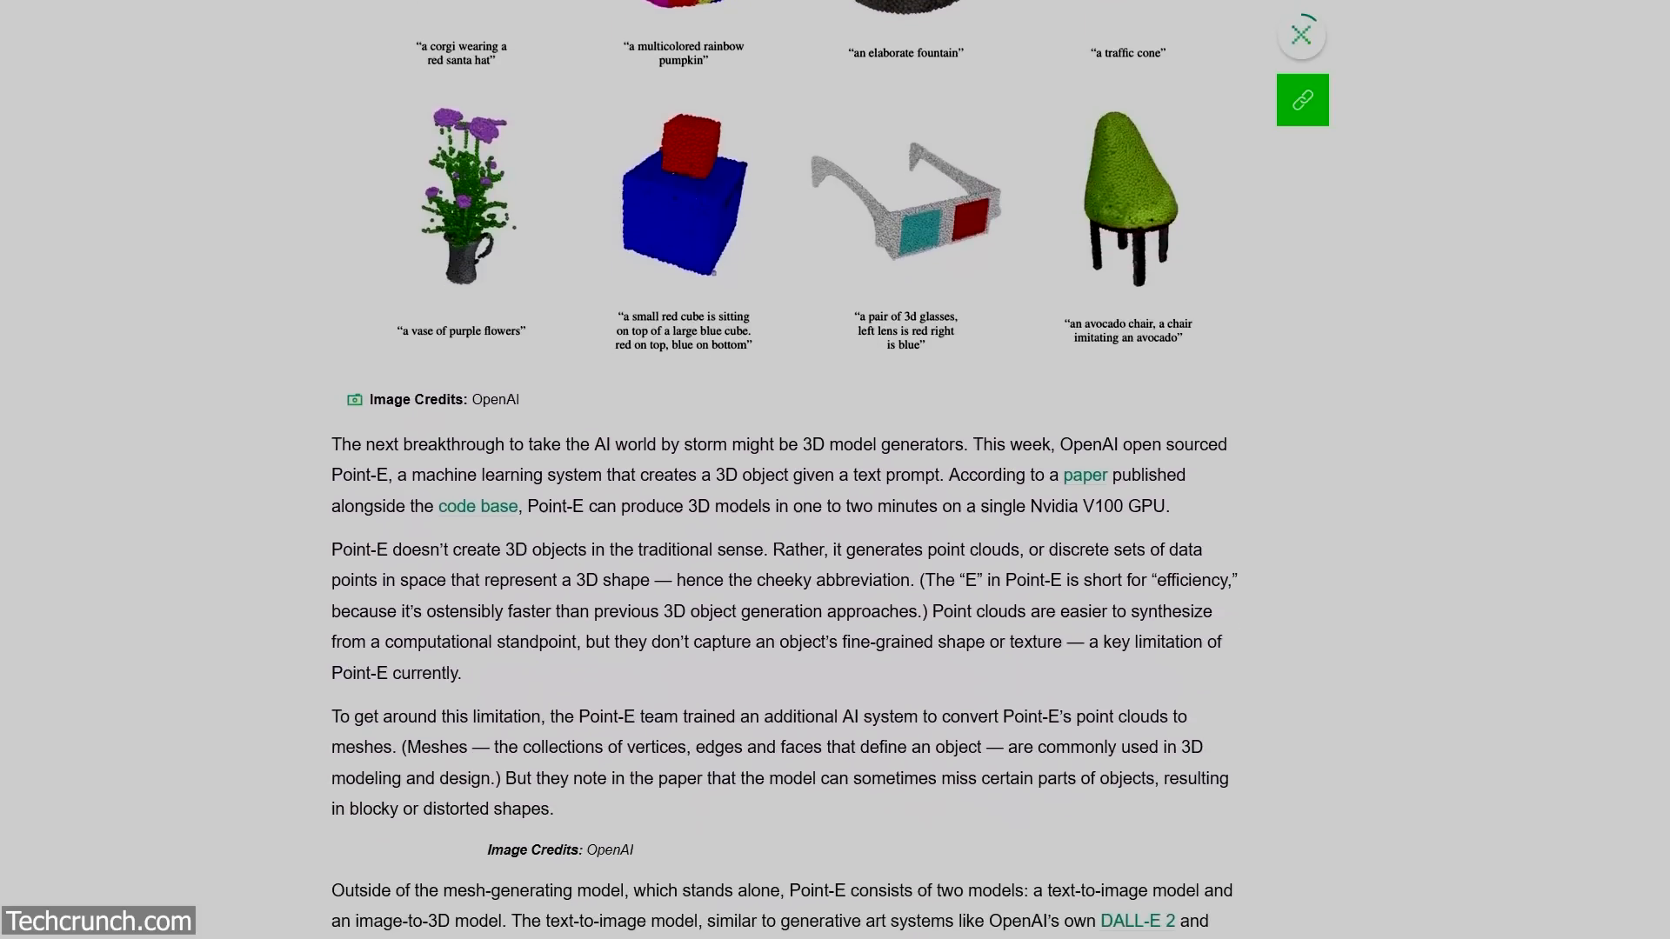
pyautogui.click(477, 506)
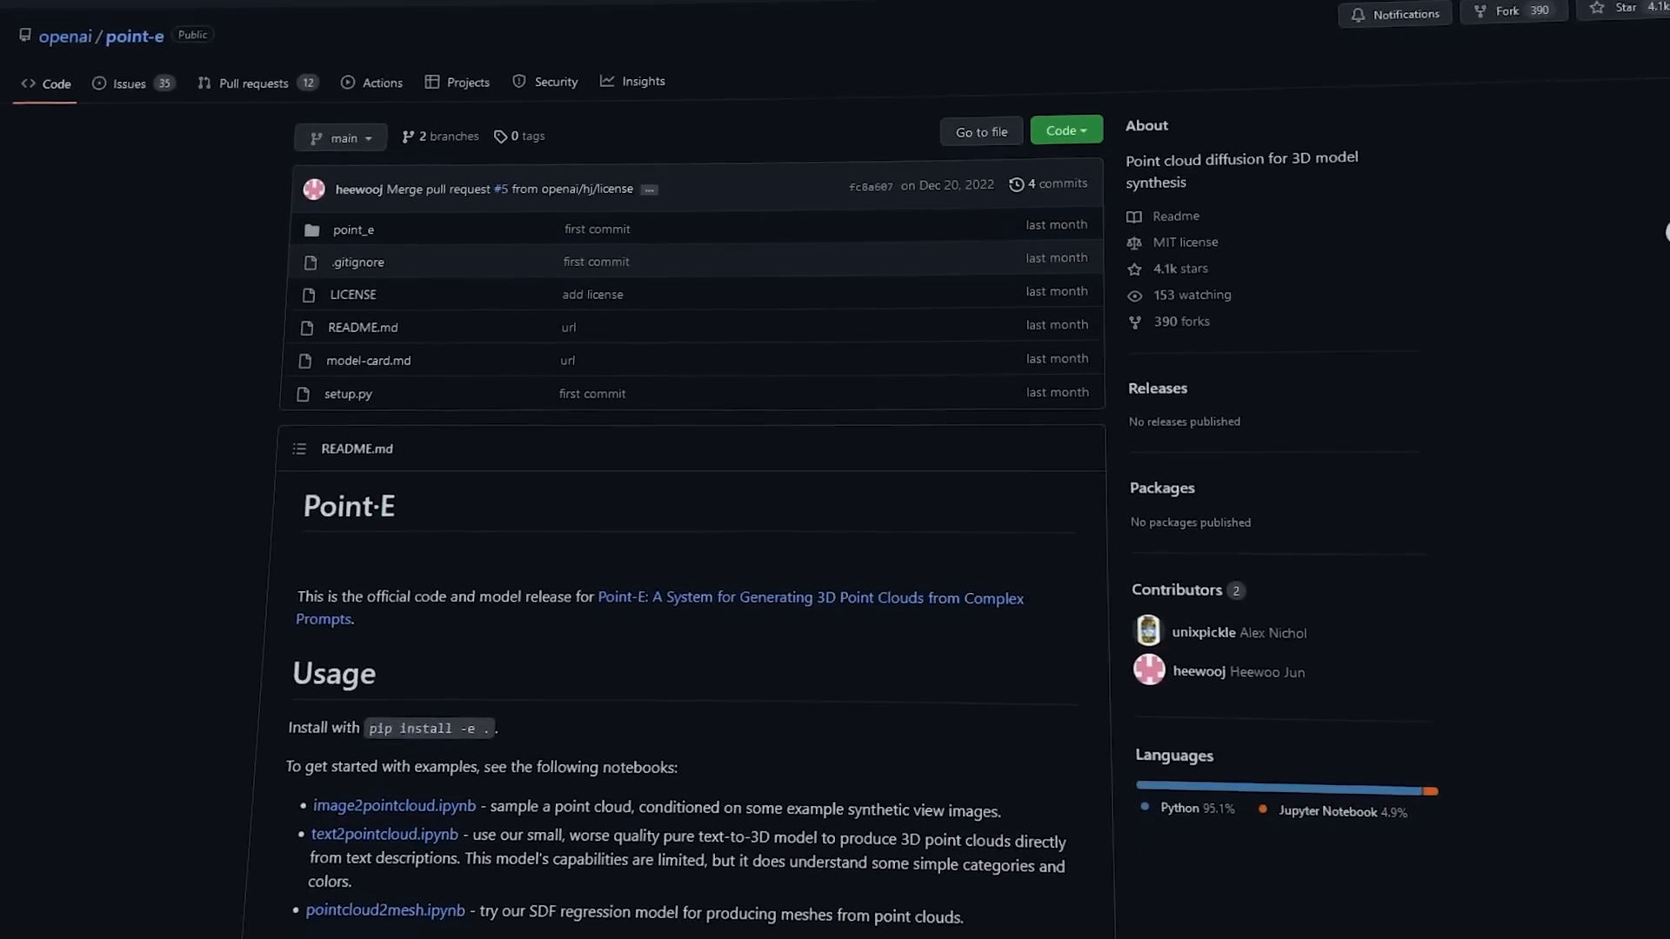
pyautogui.scroll(-3)
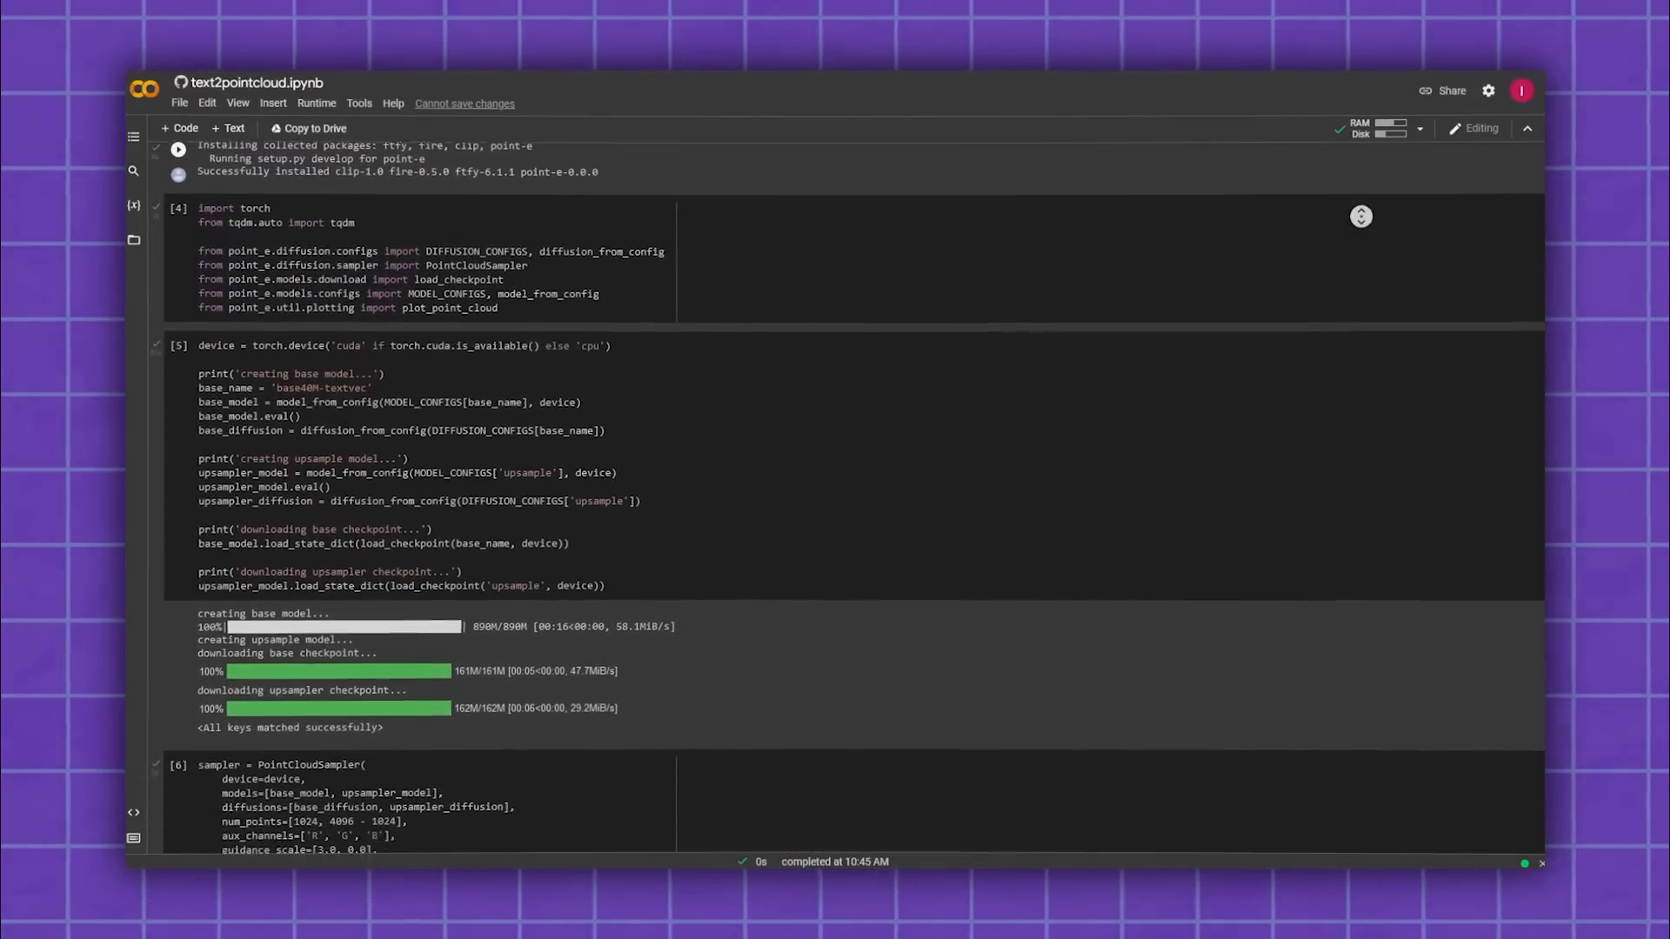
# Replace the text2pointcloud prompt with 'a blue car' in the sampling cell.
pyautogui.scroll(-3)
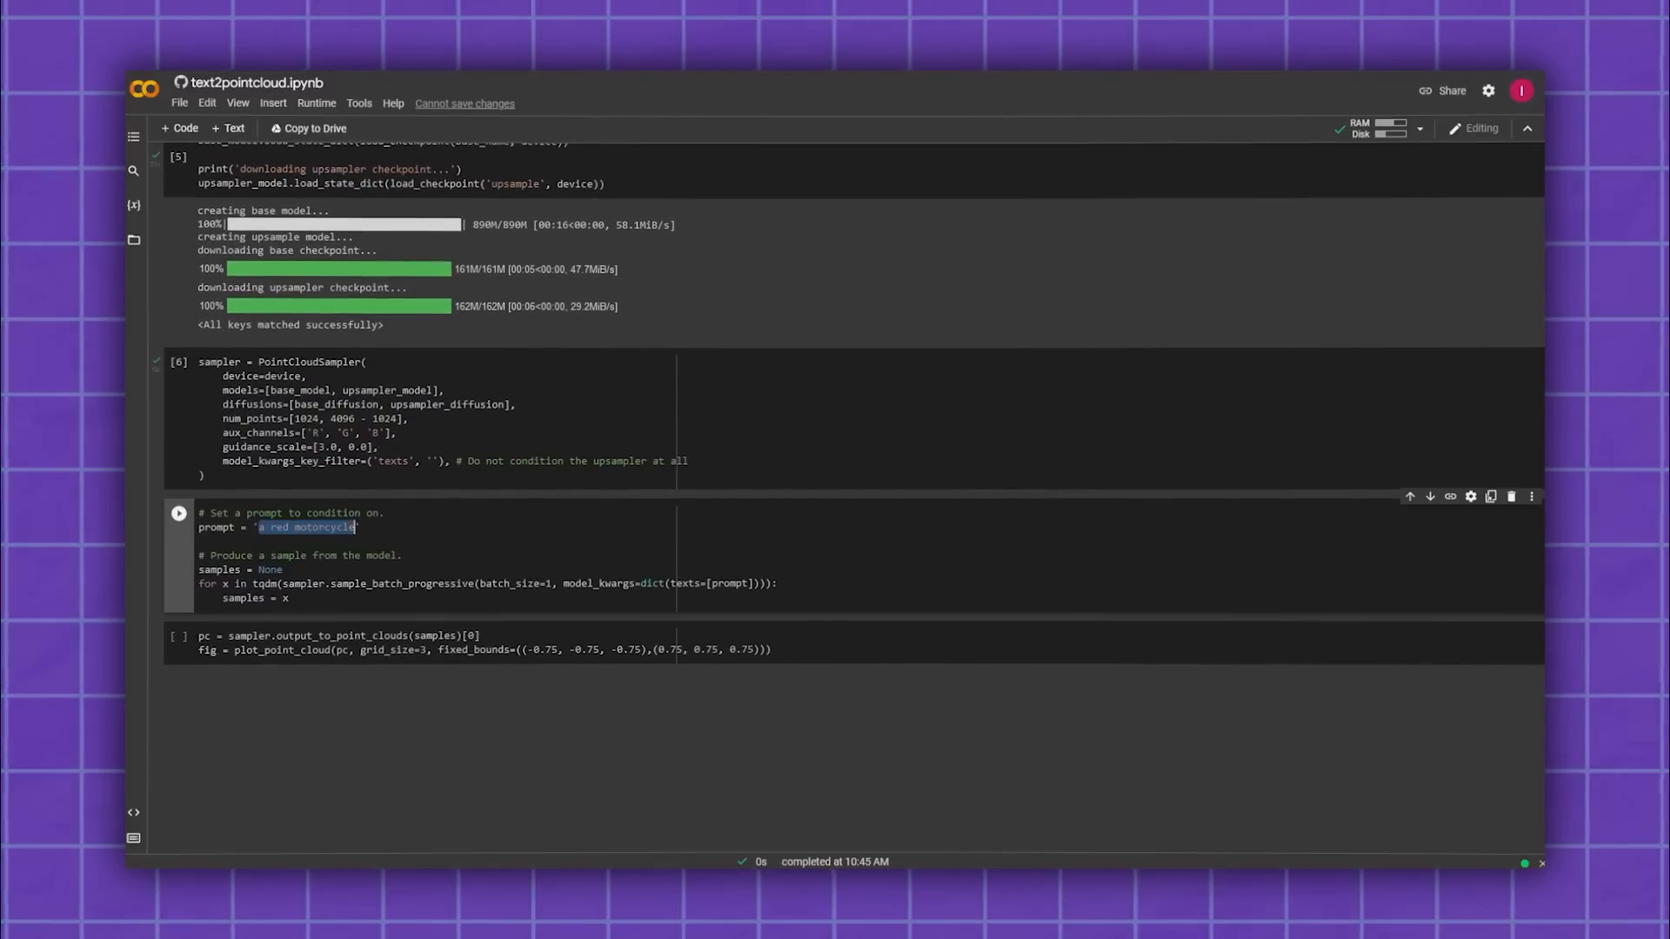
pyautogui.write('a blue')
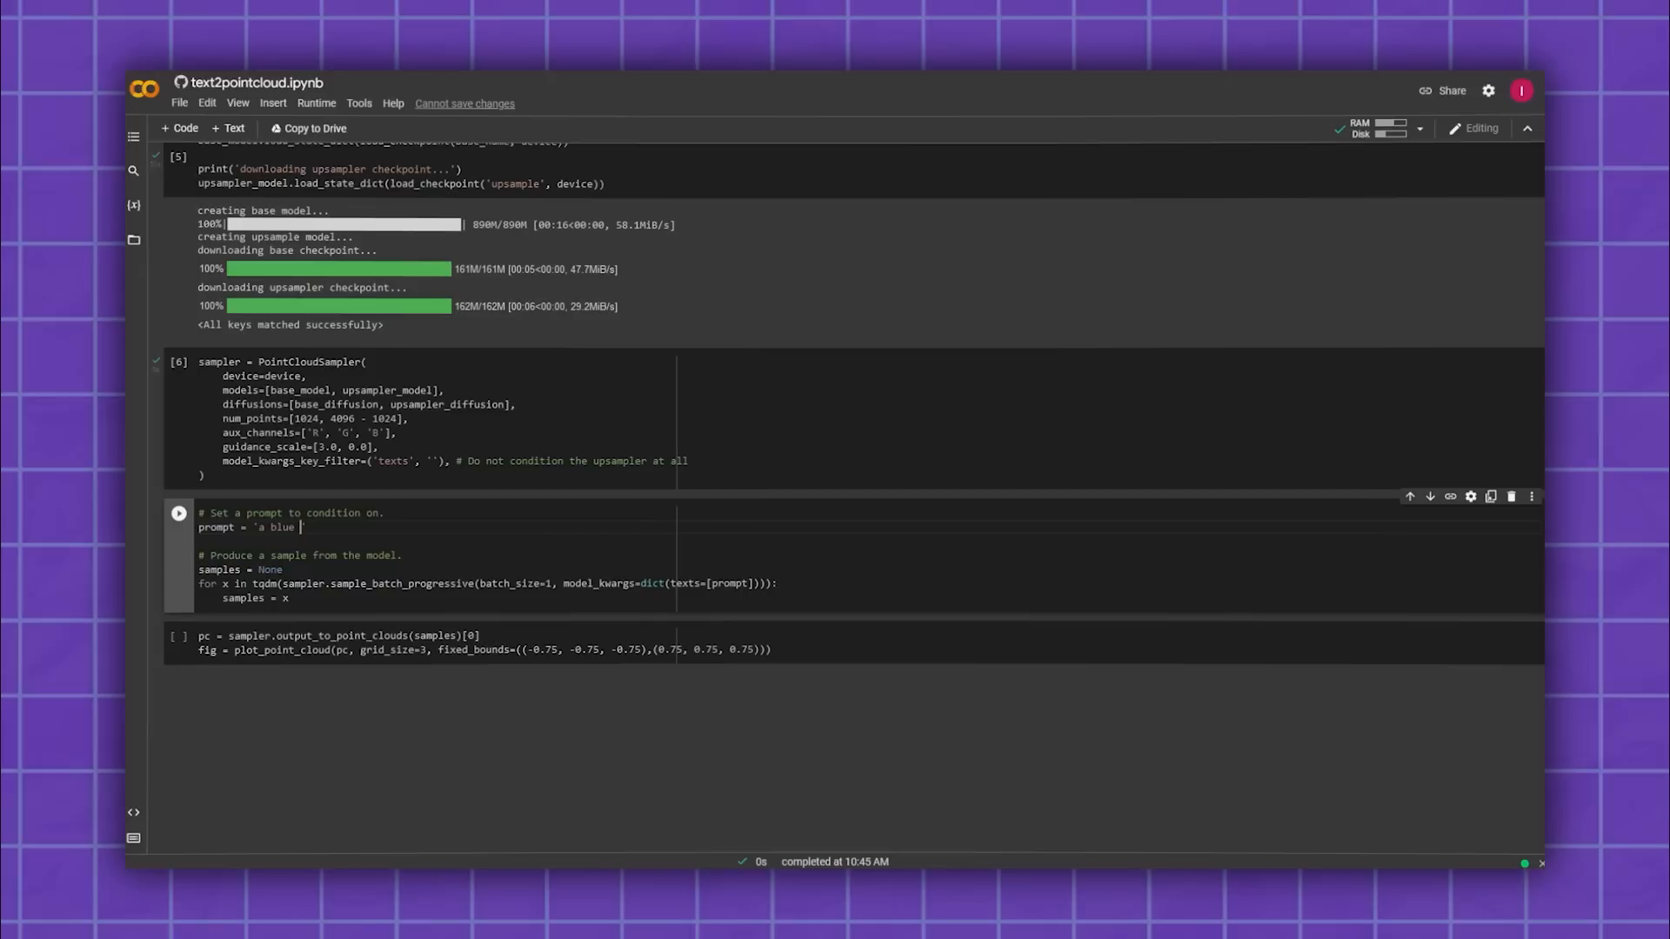
pyautogui.write('car')
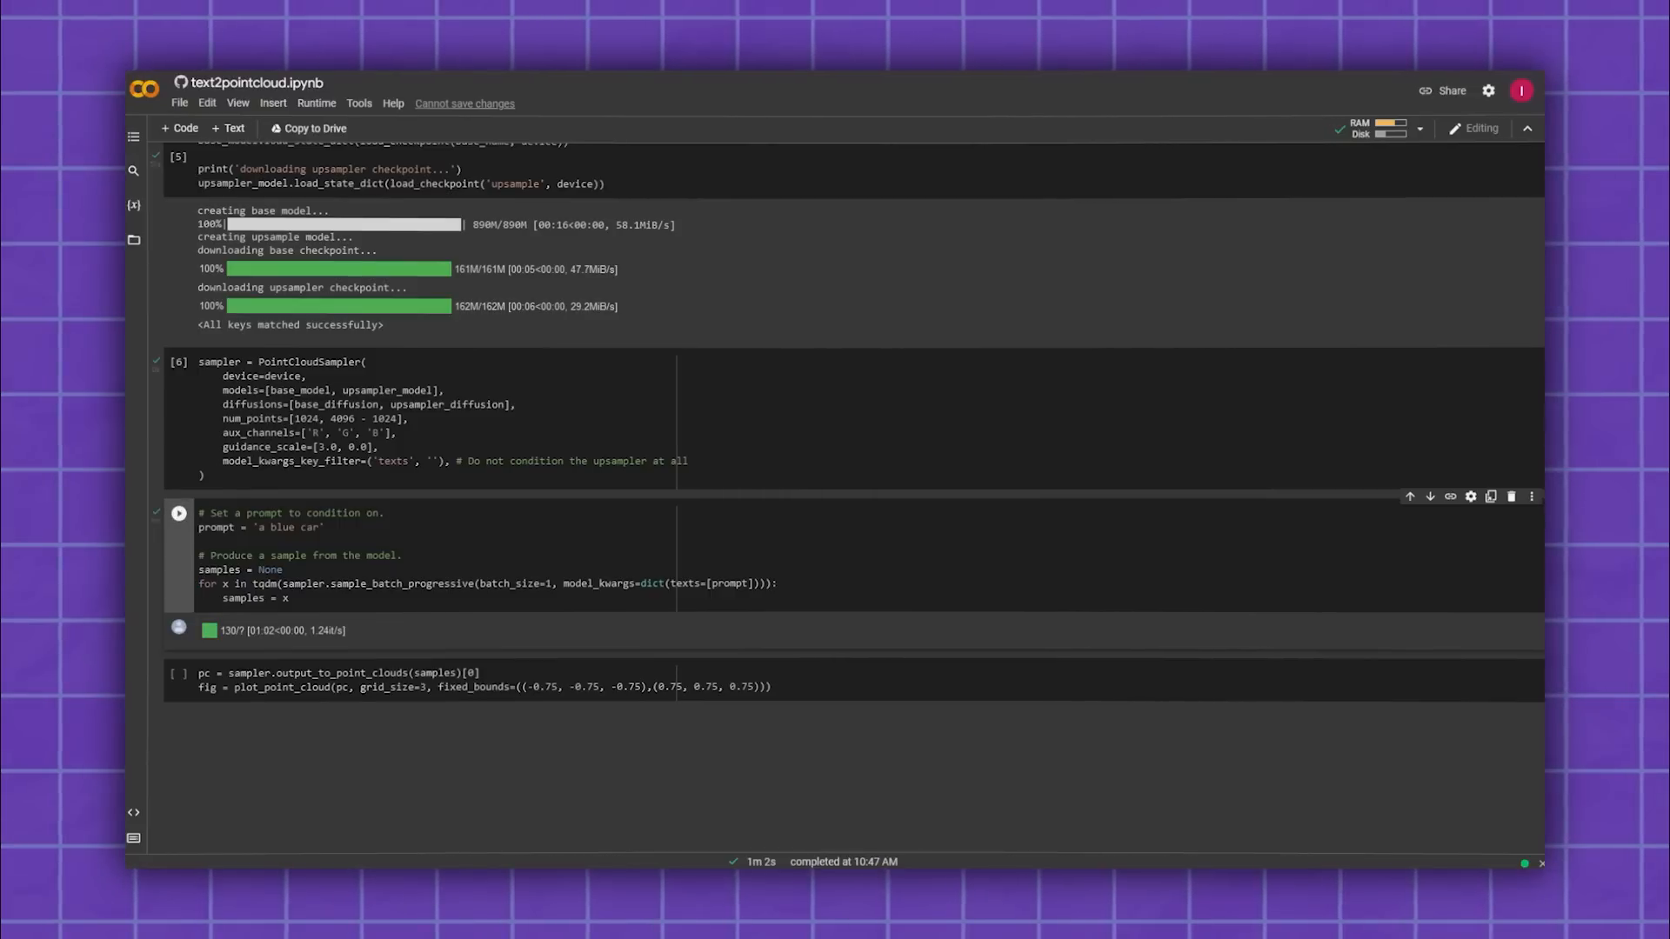
pyautogui.click(177, 673)
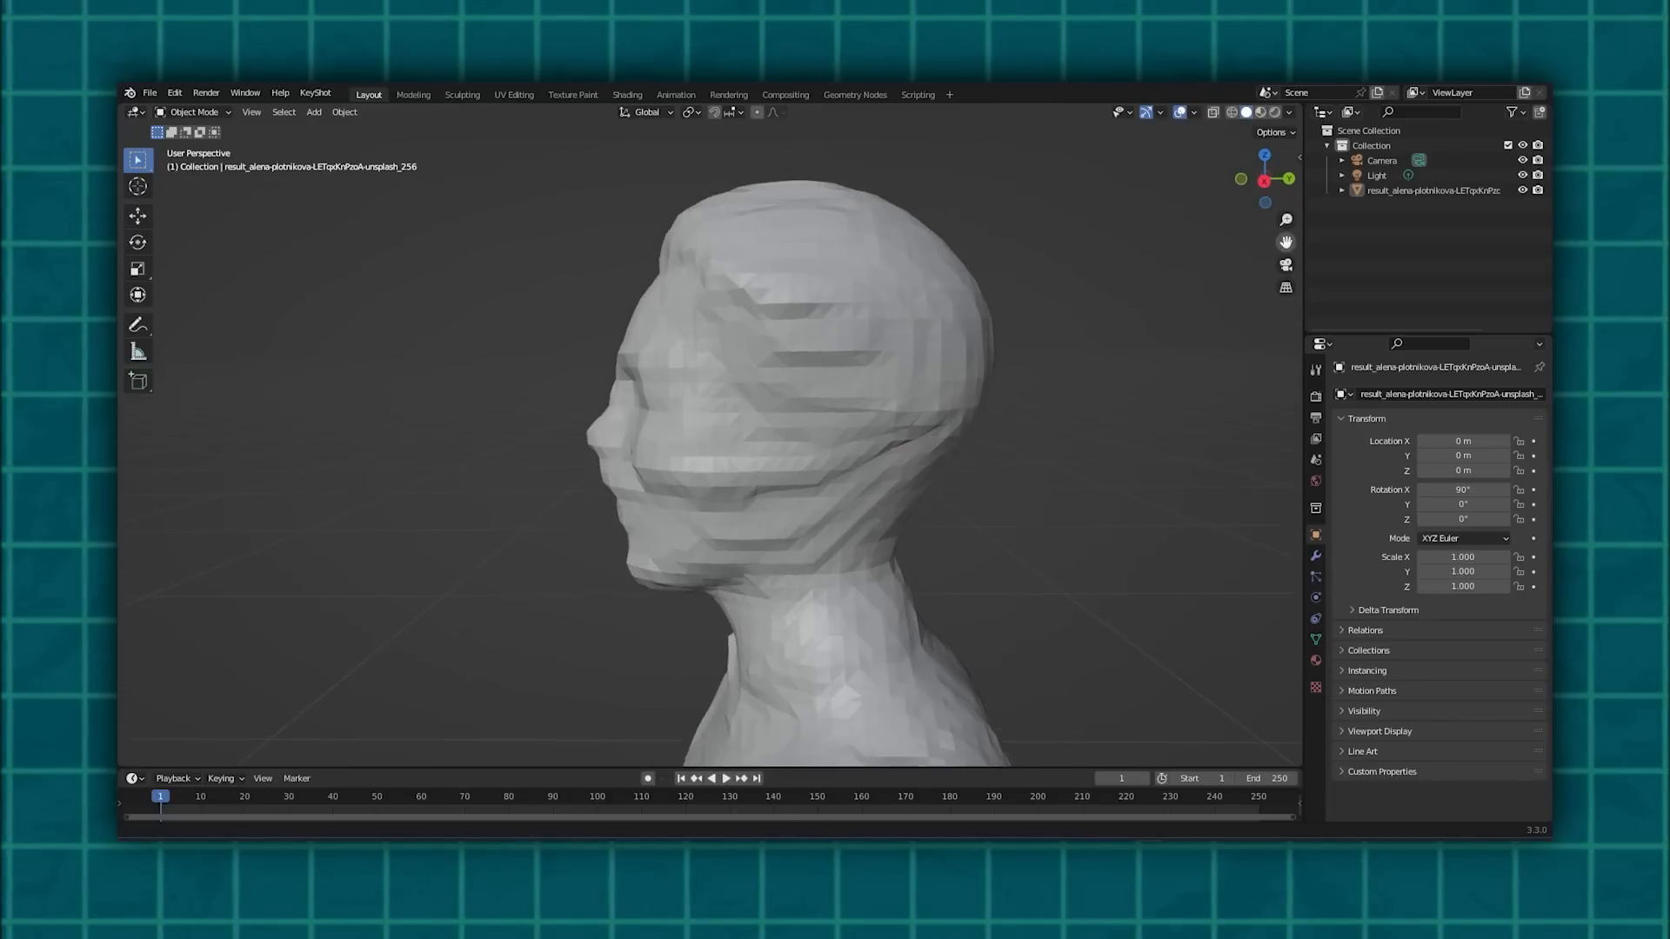
# Smooth the head mesh with sculpt brushes, then return to the Layout scene view.
pyautogui.click(767, 426)
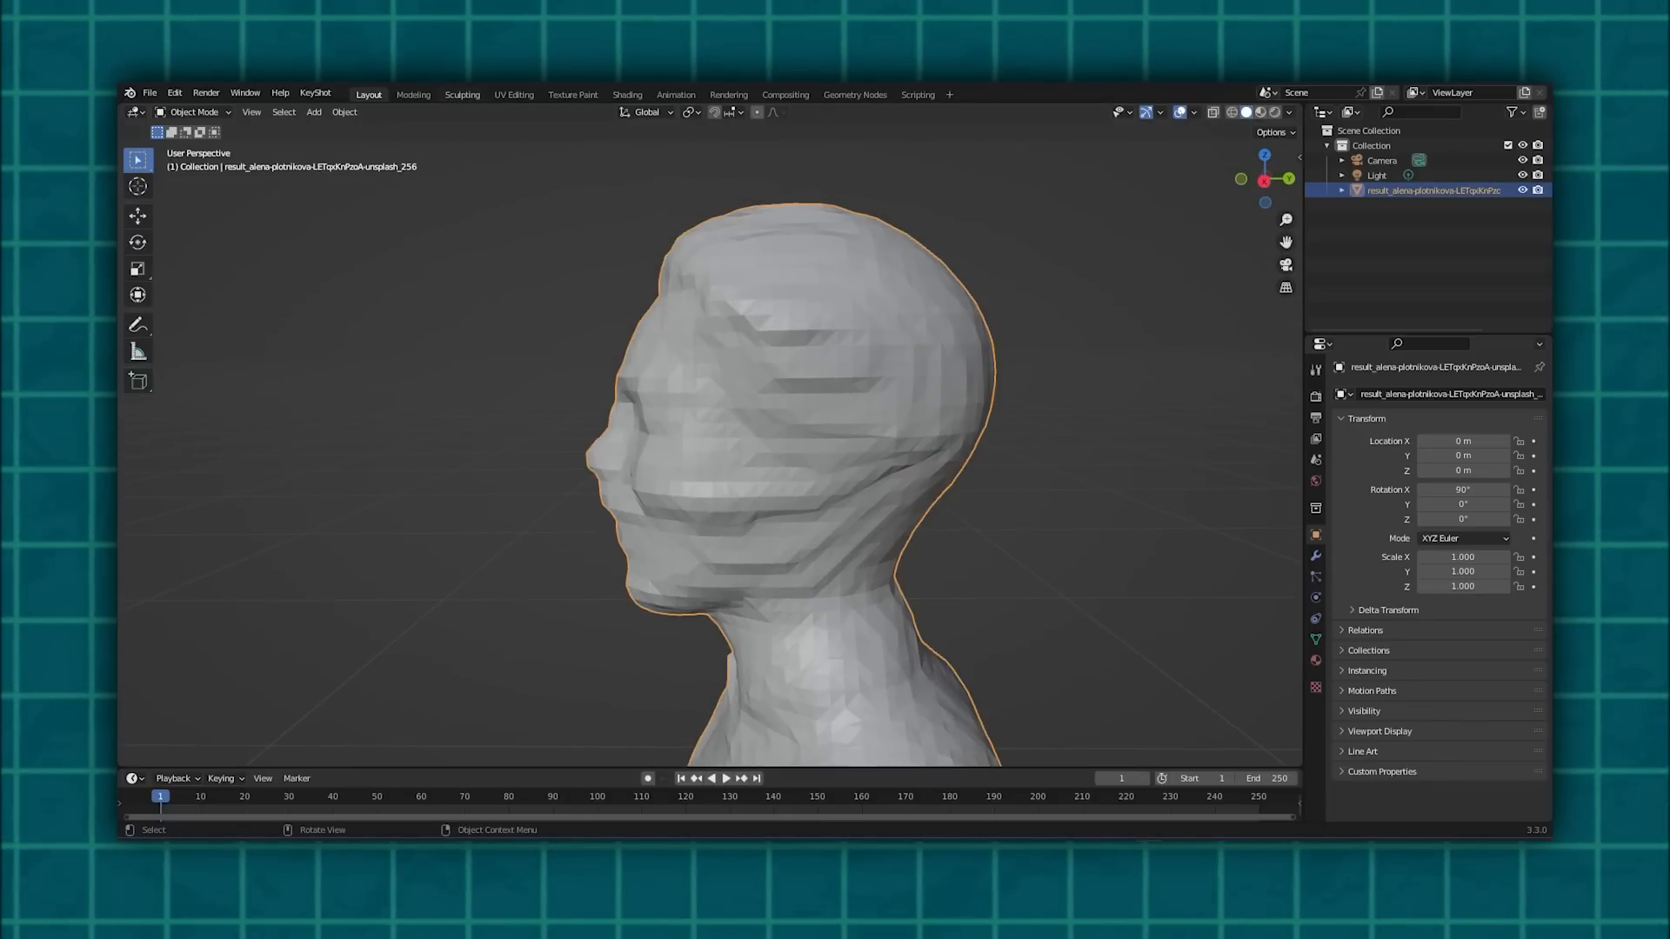
pyautogui.click(463, 94)
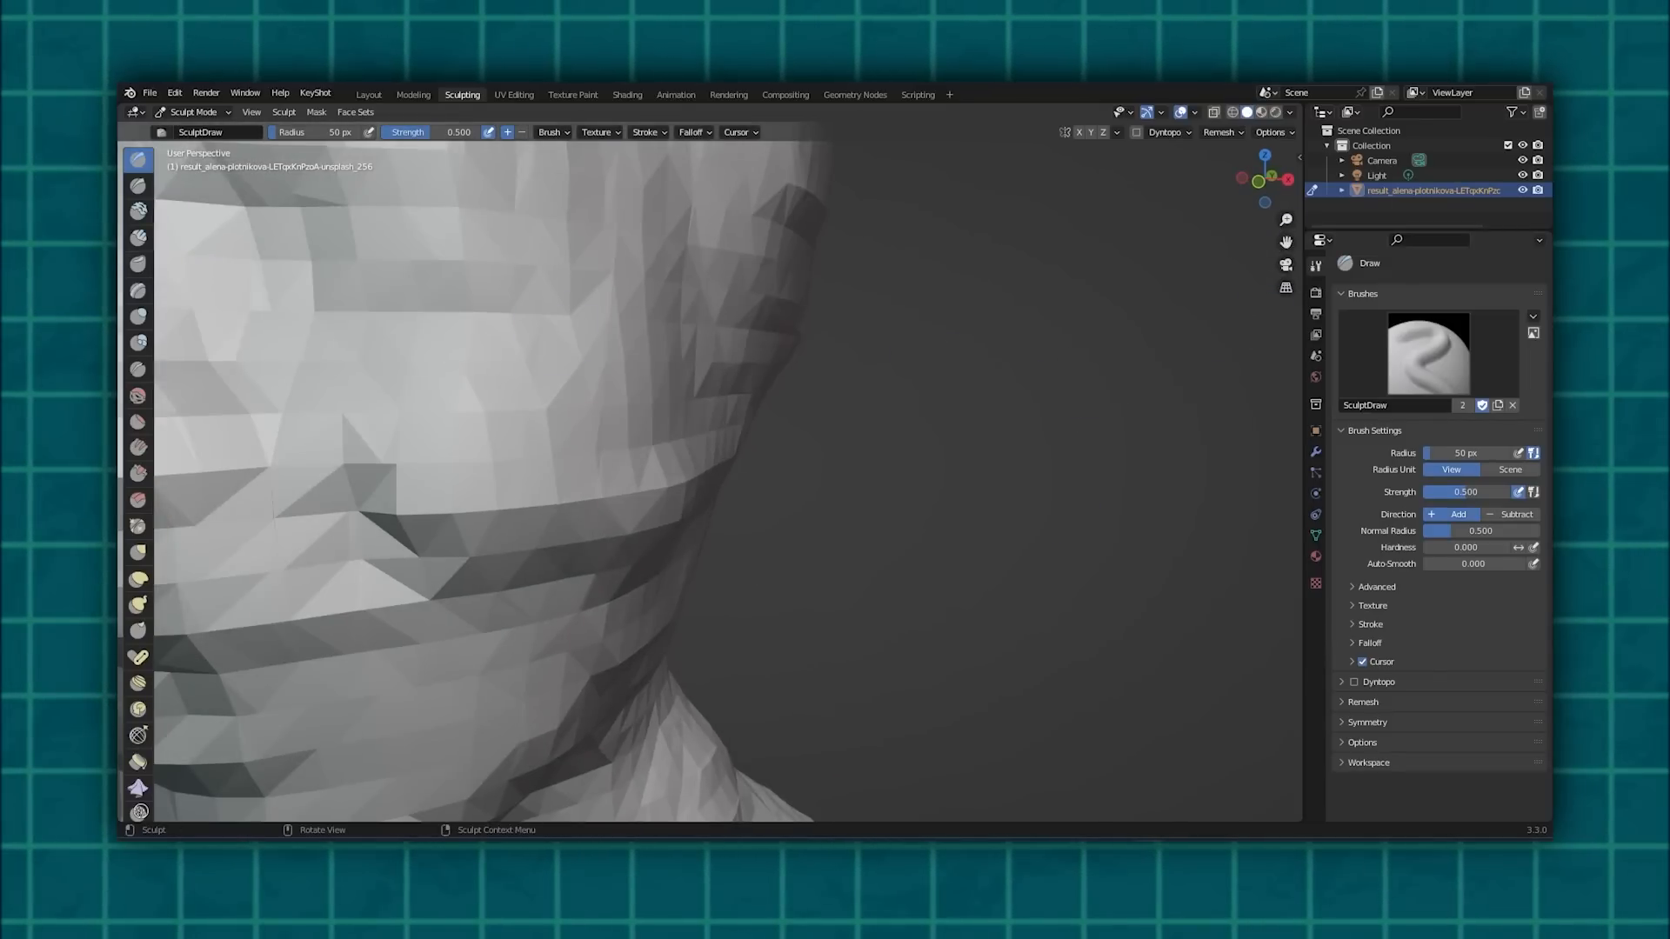
pyautogui.click(138, 395)
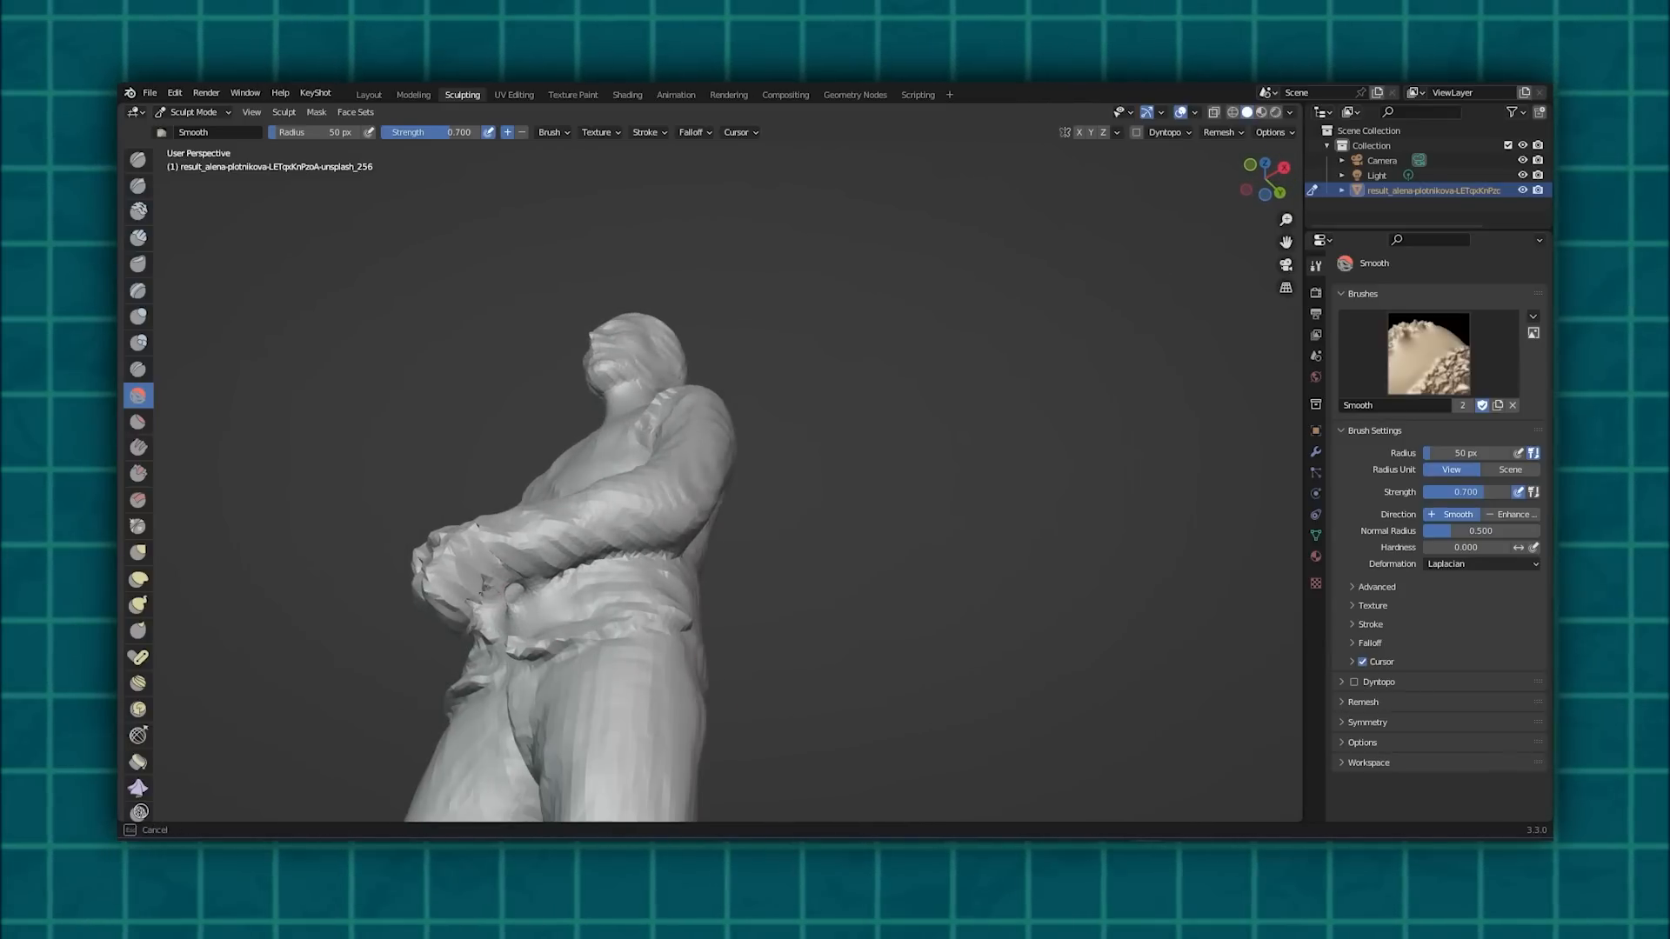
pyautogui.click(369, 94)
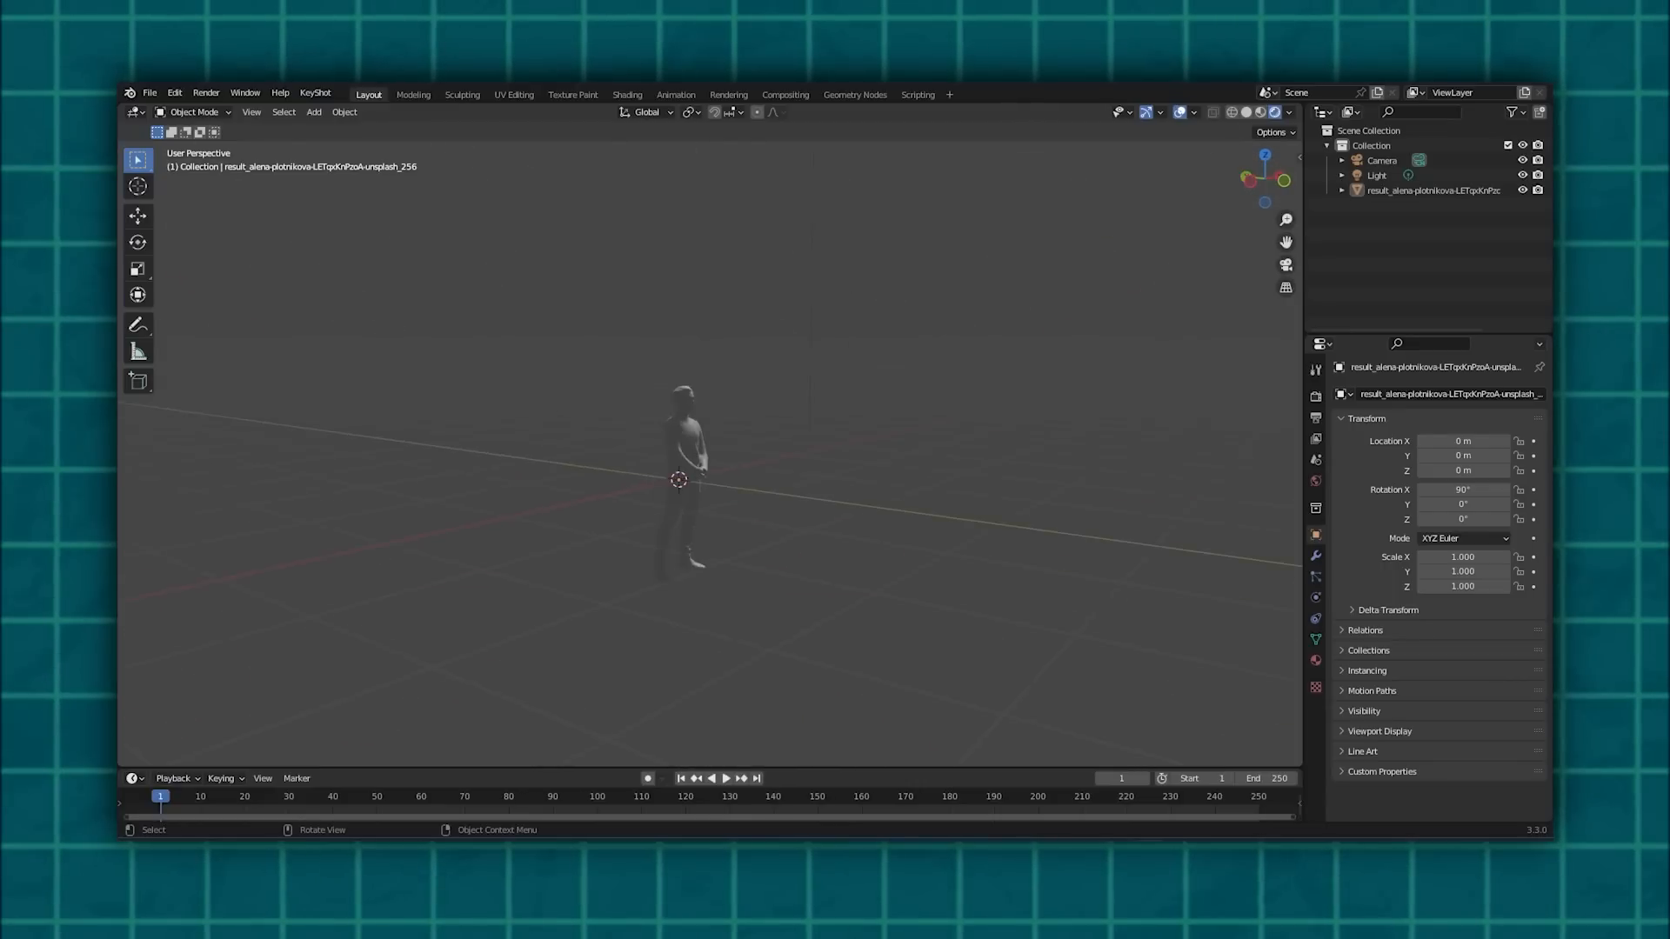
pyautogui.click(313, 112)
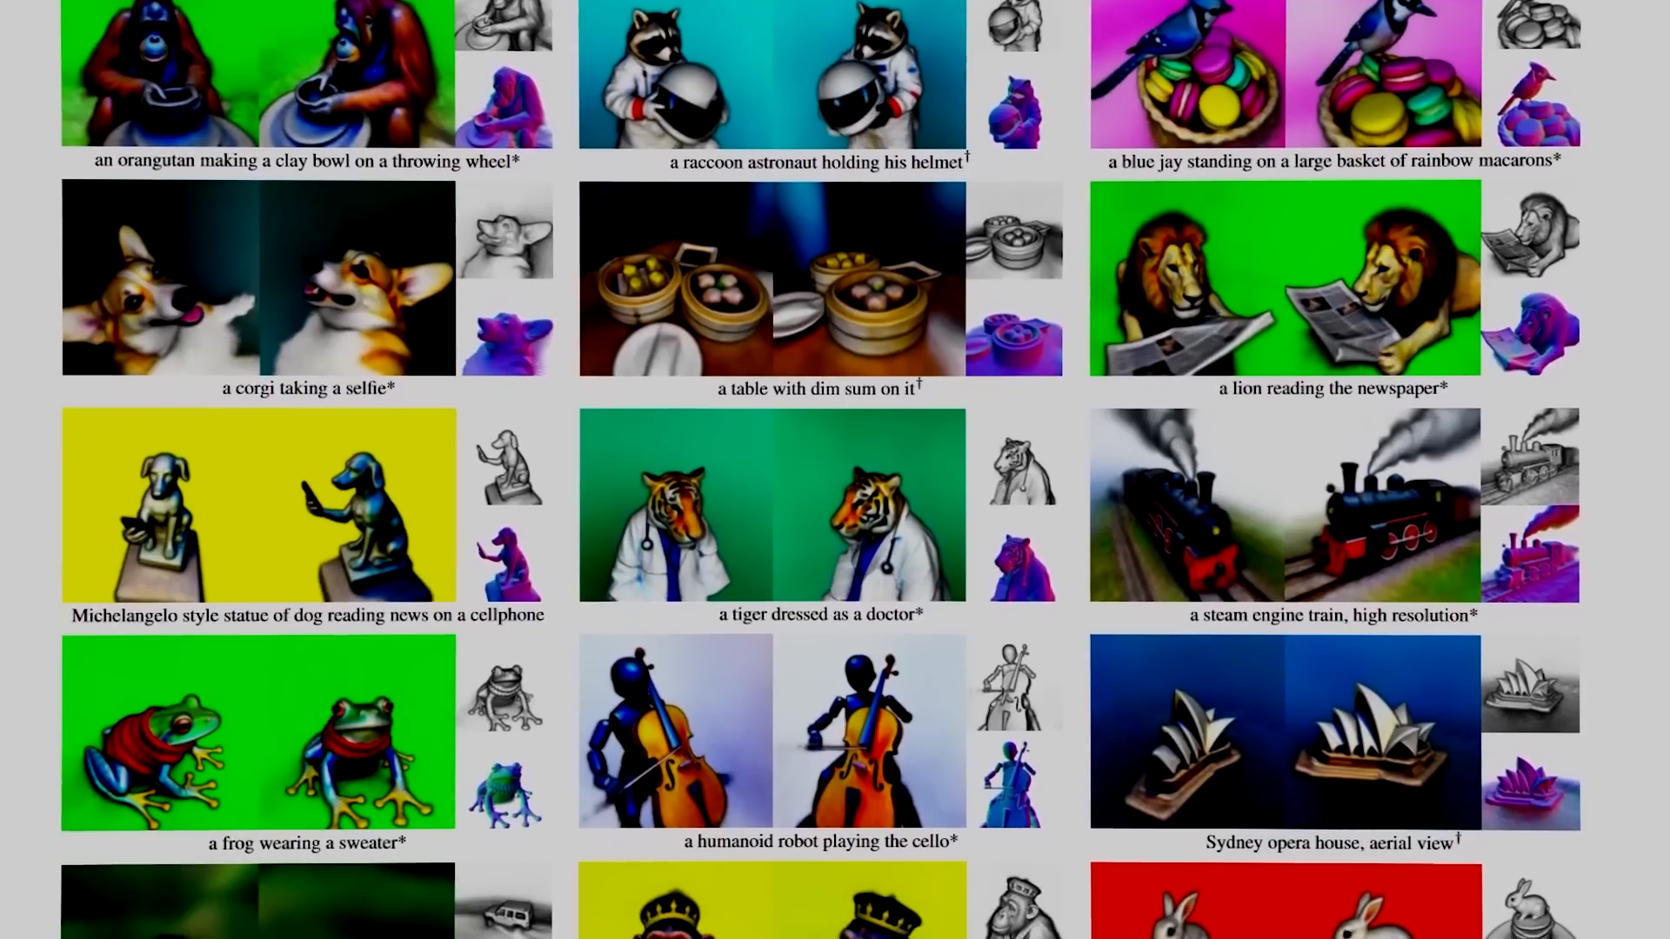
# Scroll the DreamFusion results gallery down to the Figure 1 caption.
pyautogui.scroll(-3)
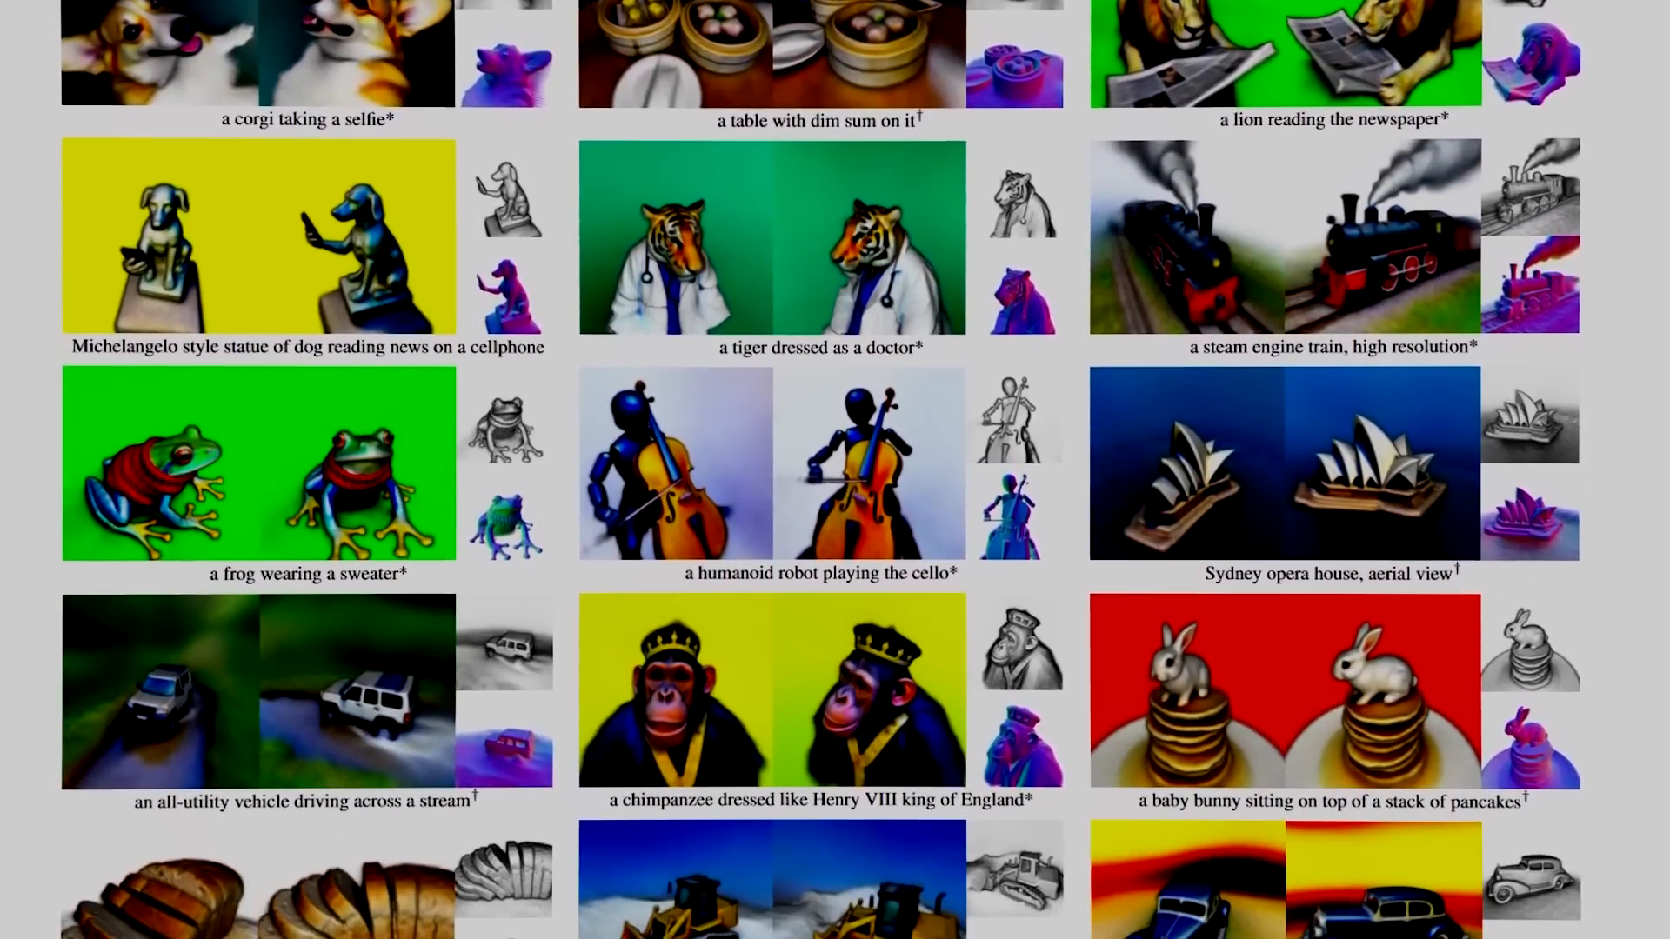
pyautogui.scroll(-3)
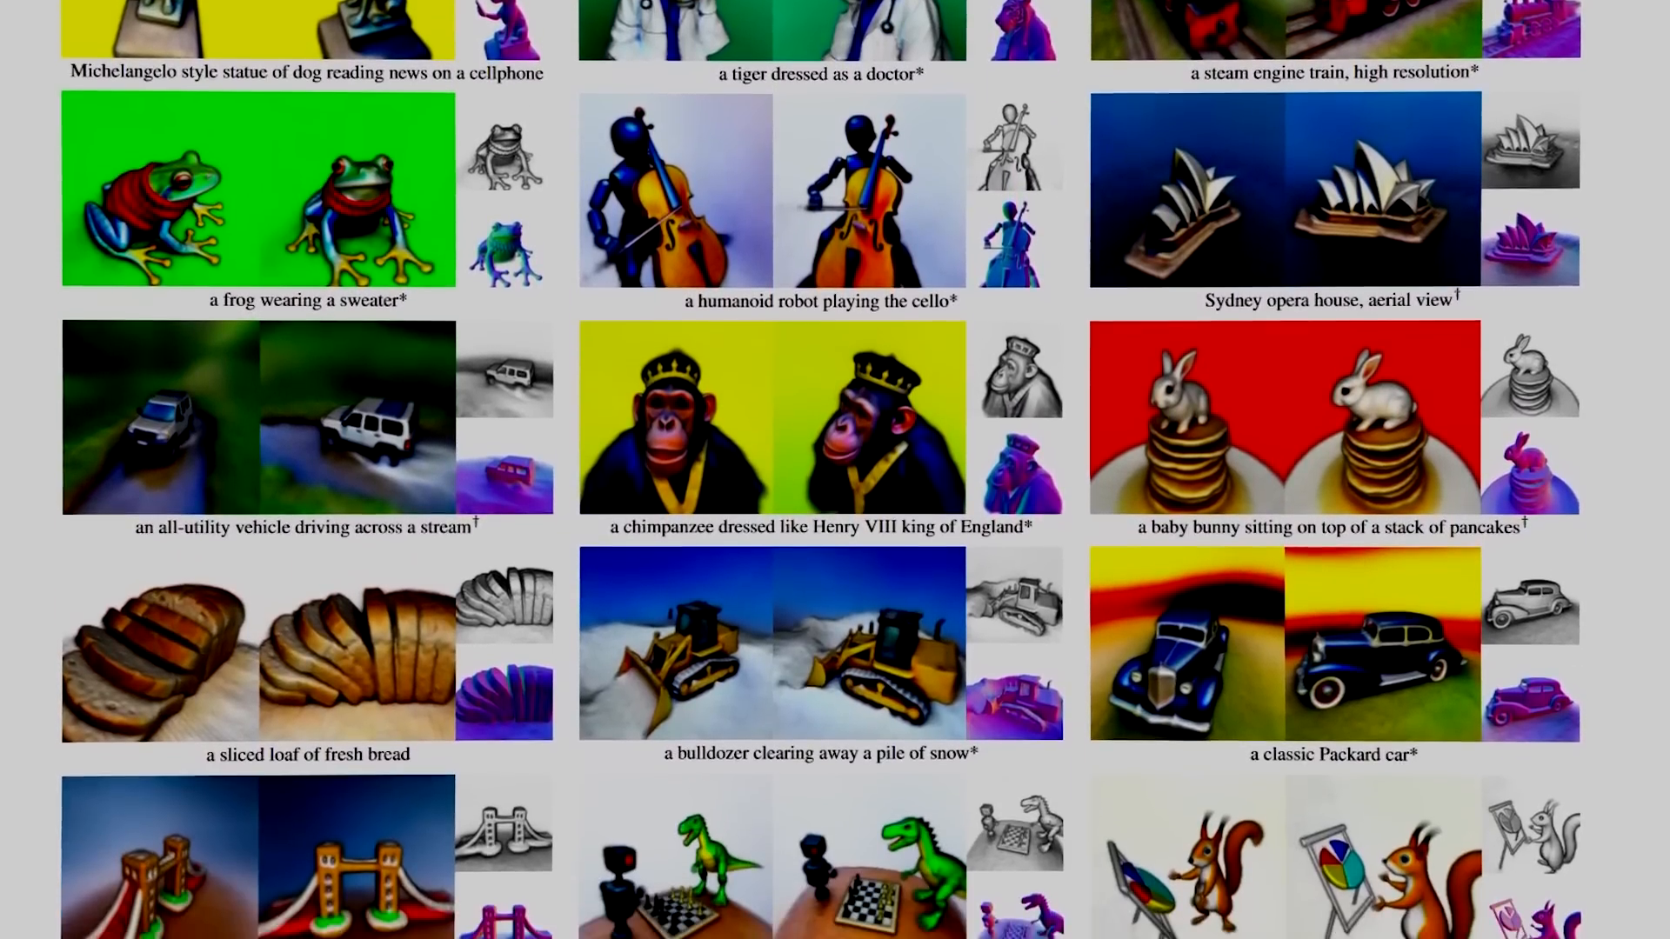
pyautogui.scroll(-3)
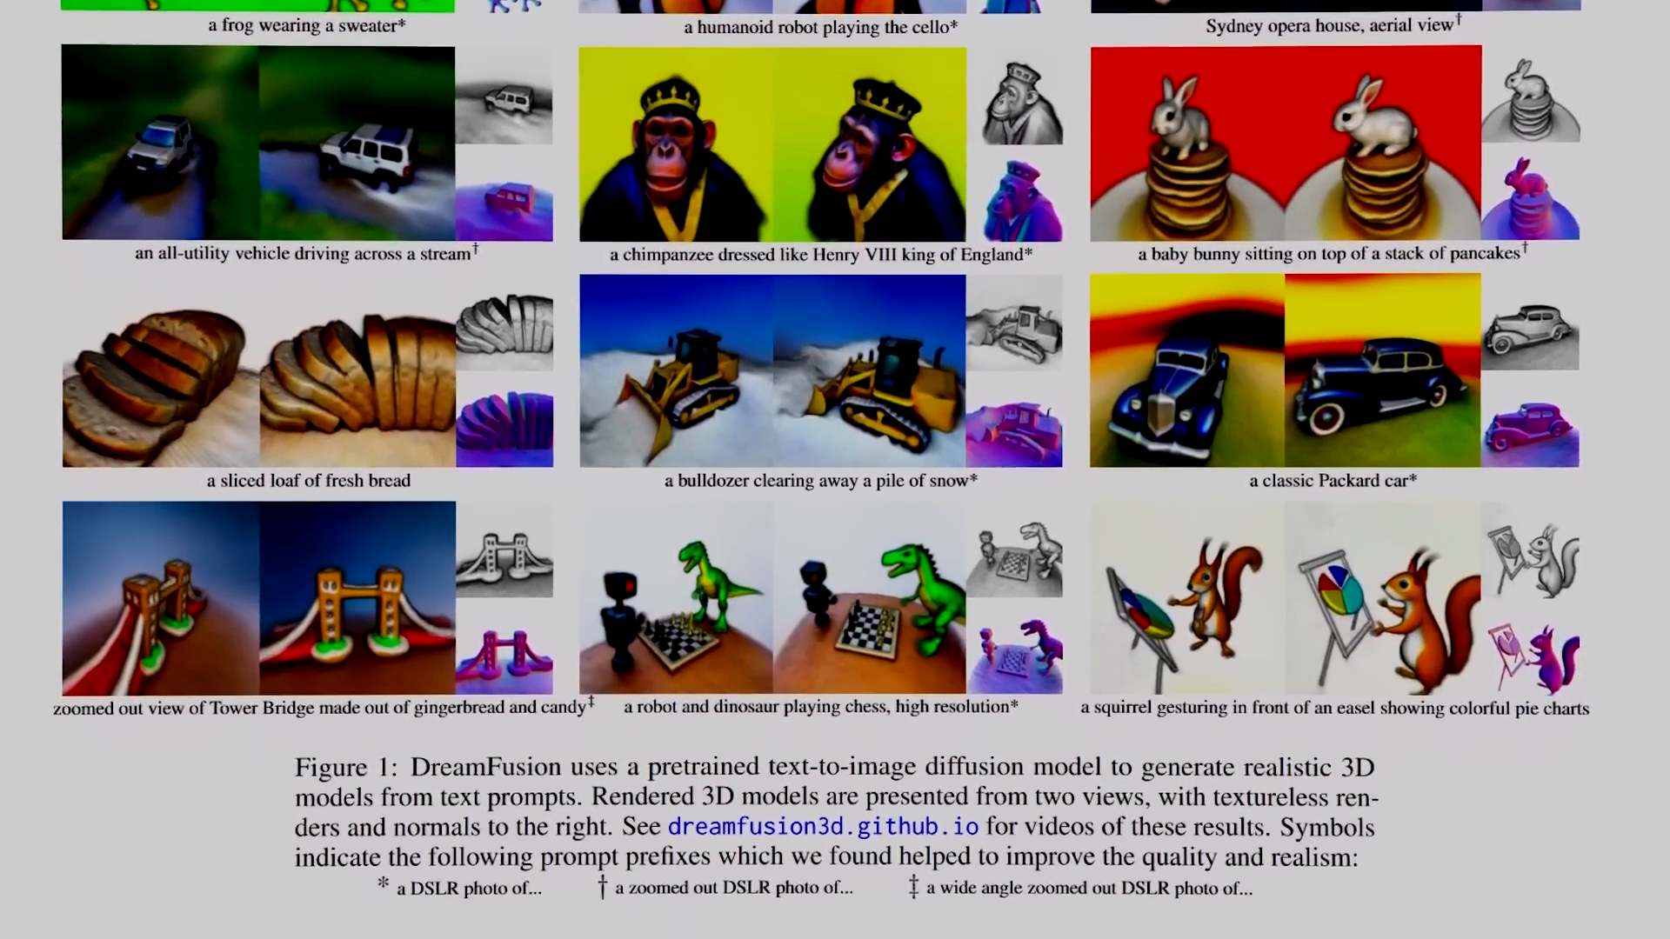
pyautogui.scroll(-3)
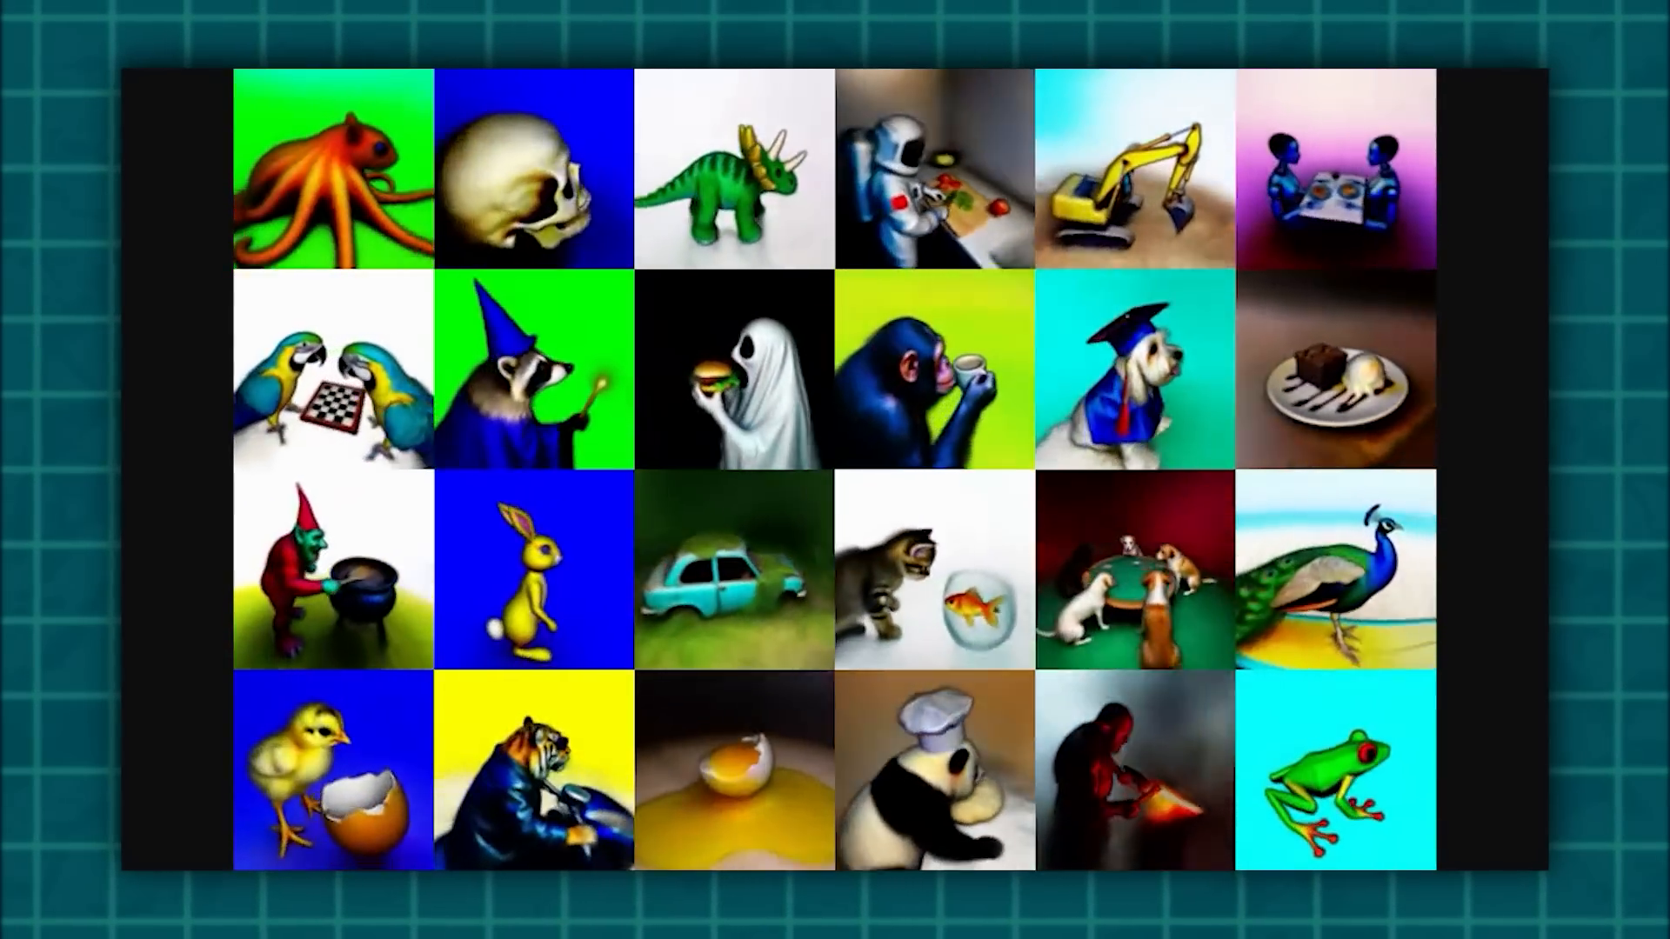
# Scroll on to the searchable DreamFusion 3D asset gallery with the rotary telephone.
pyautogui.scroll(-3)
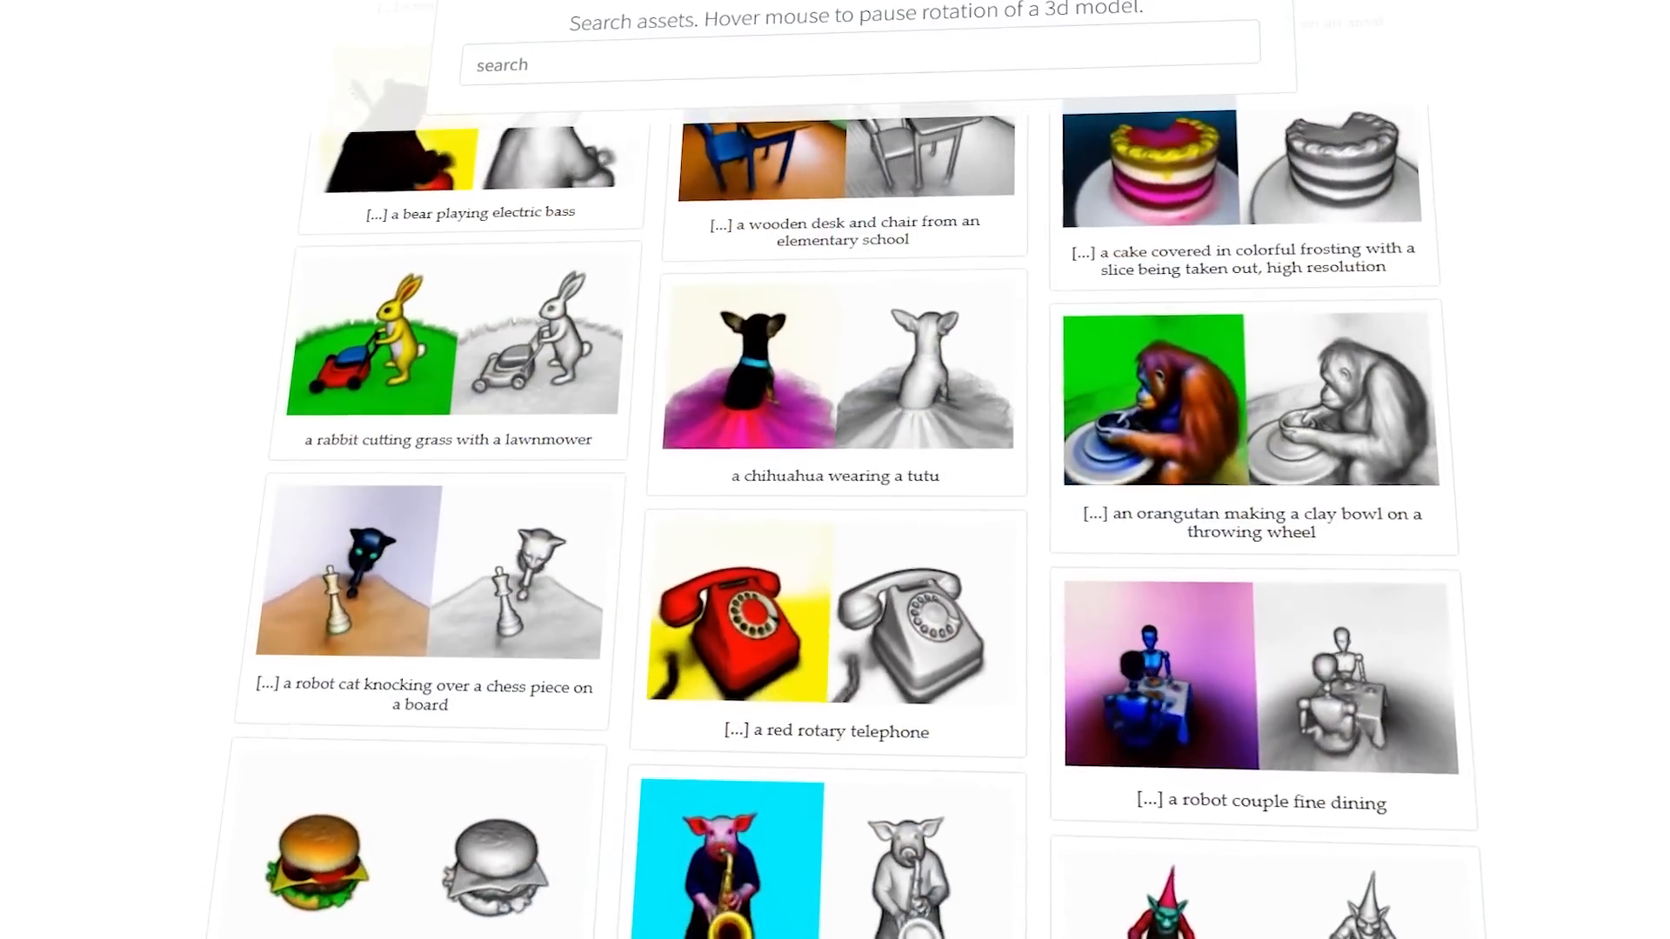
# Scroll the asset gallery past the hamburger and raccoon to the tiger on a motorcycle.
pyautogui.scroll(-3)
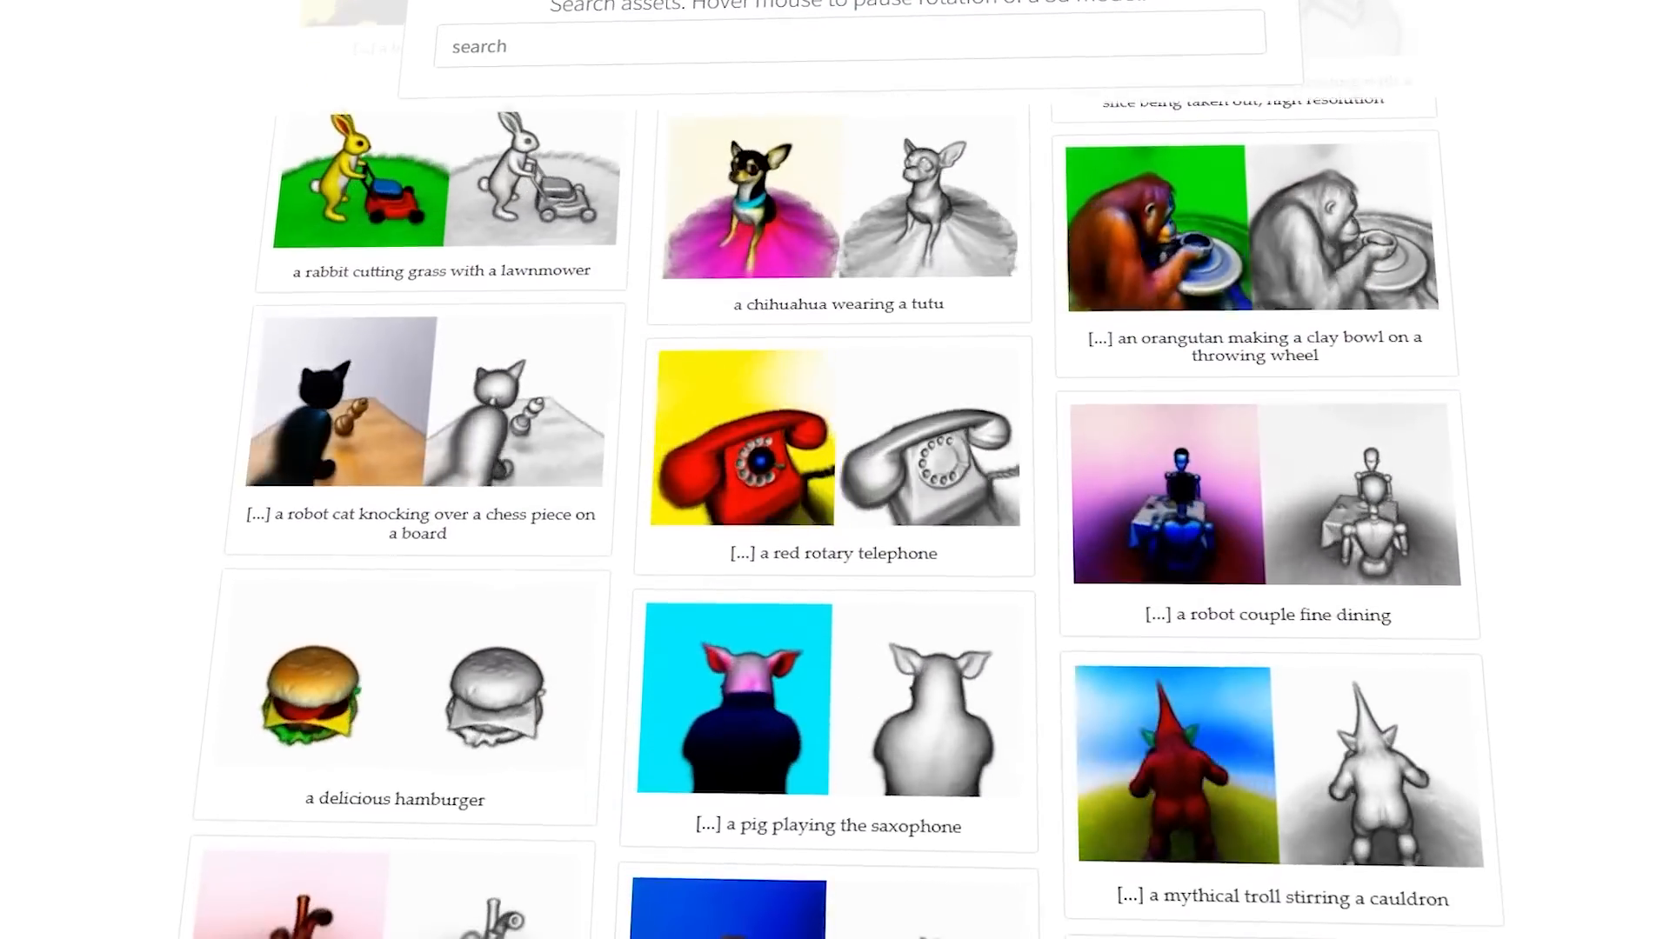
pyautogui.scroll(-3)
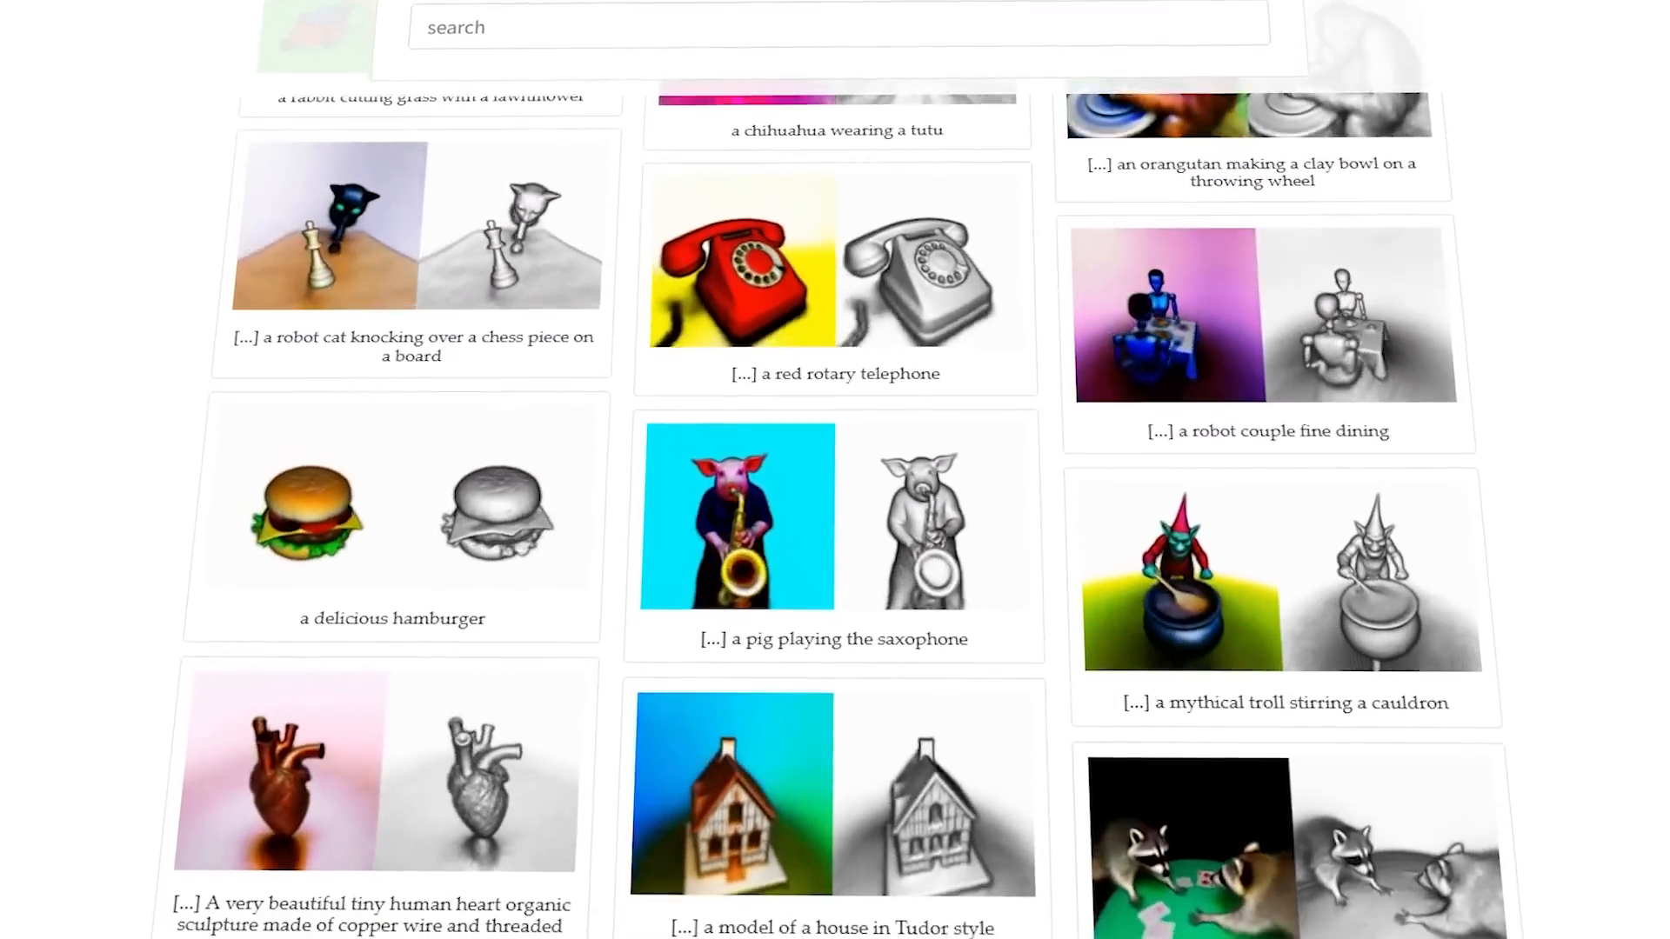
pyautogui.scroll(-3)
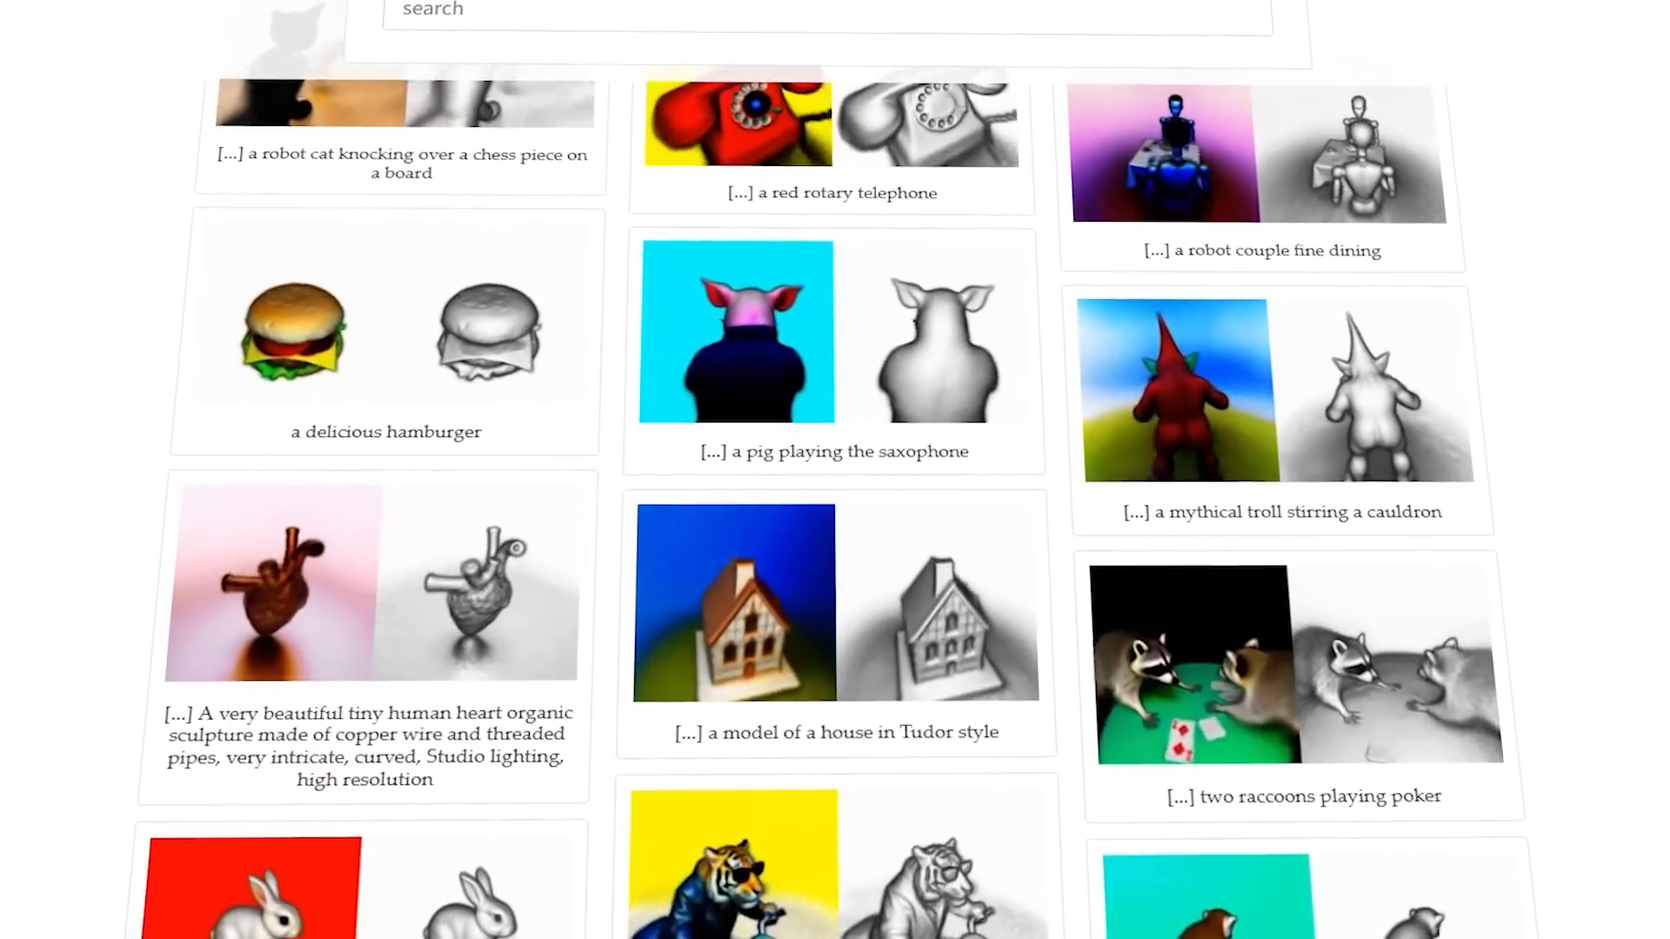
pyautogui.scroll(-3)
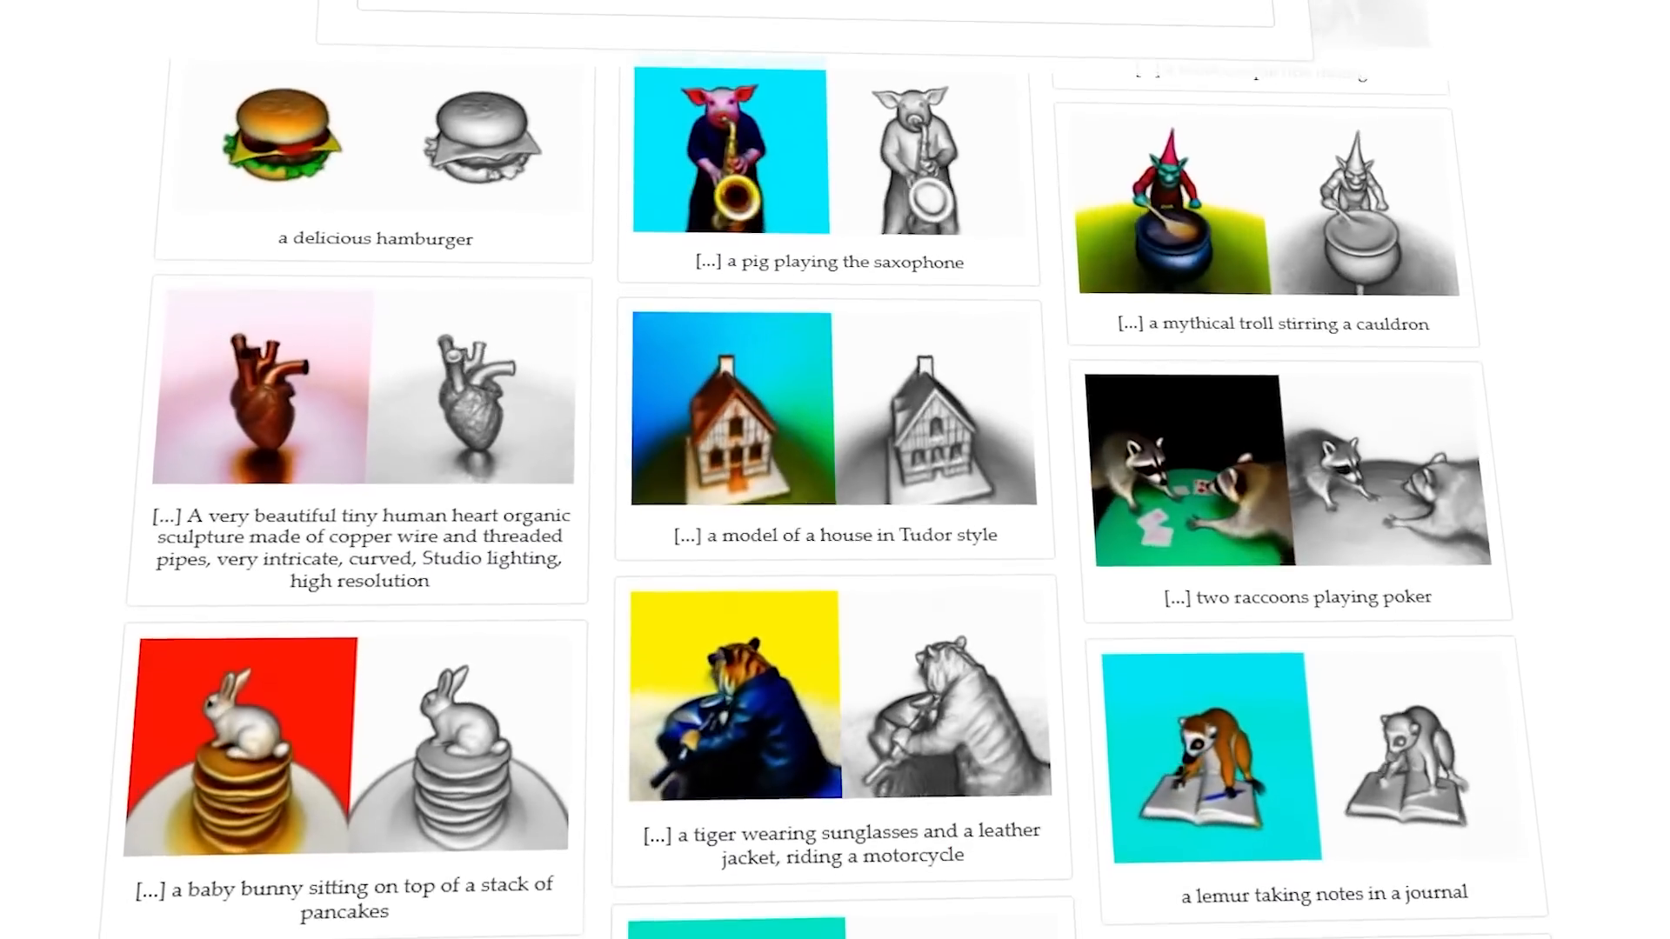
pyautogui.scroll(-3)
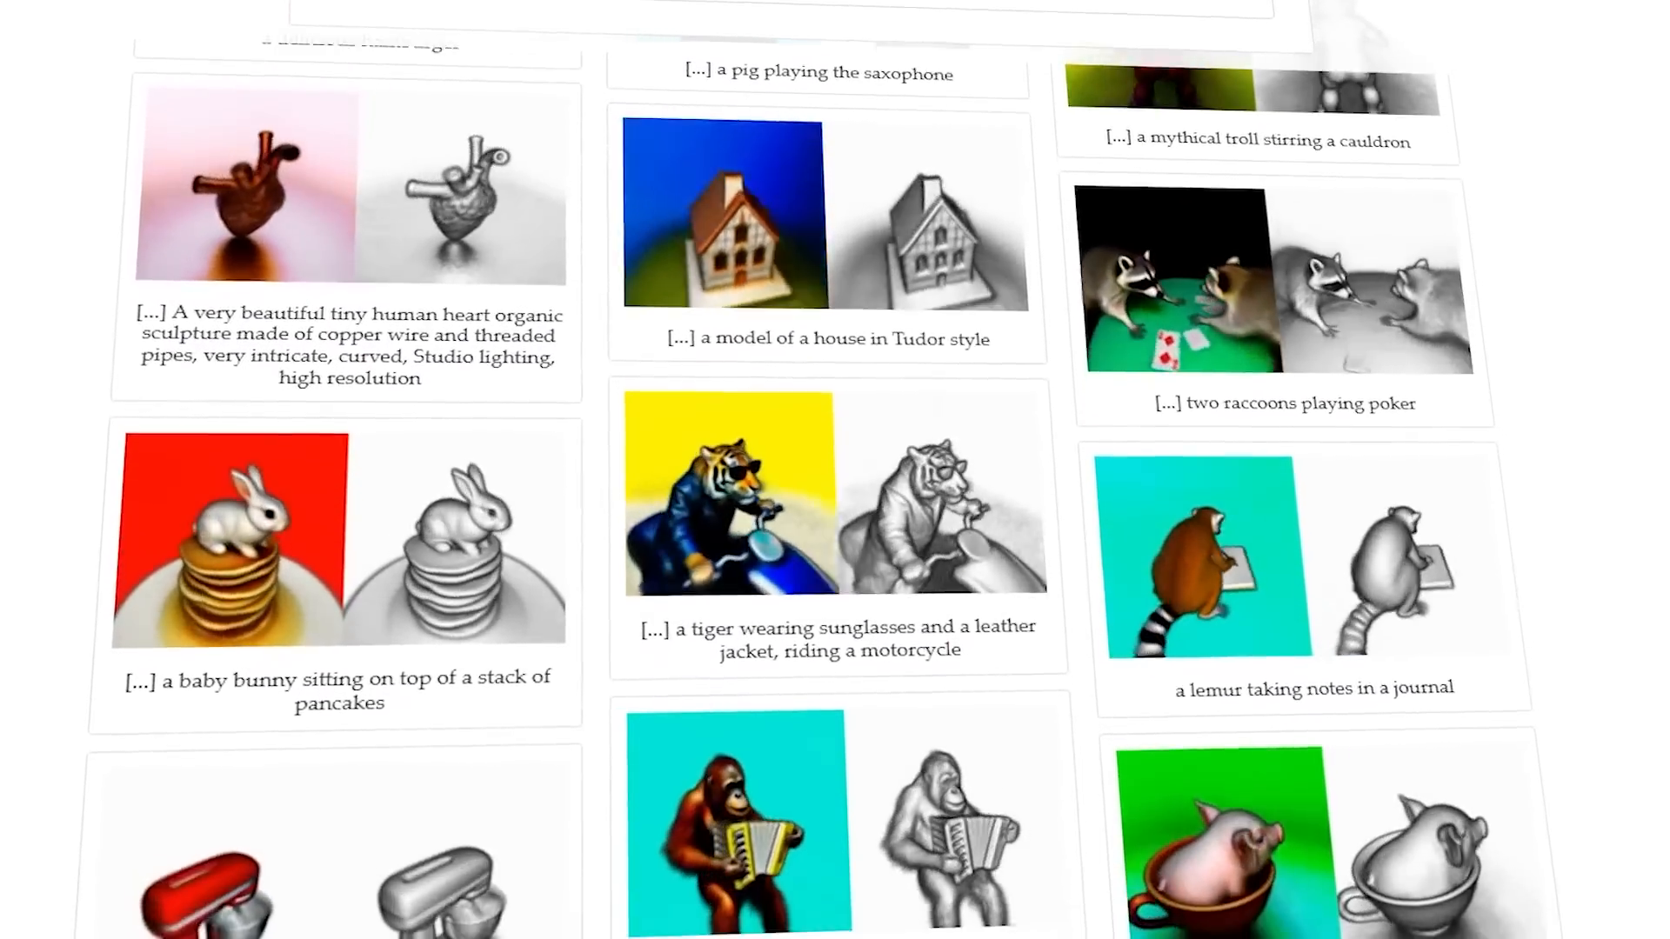